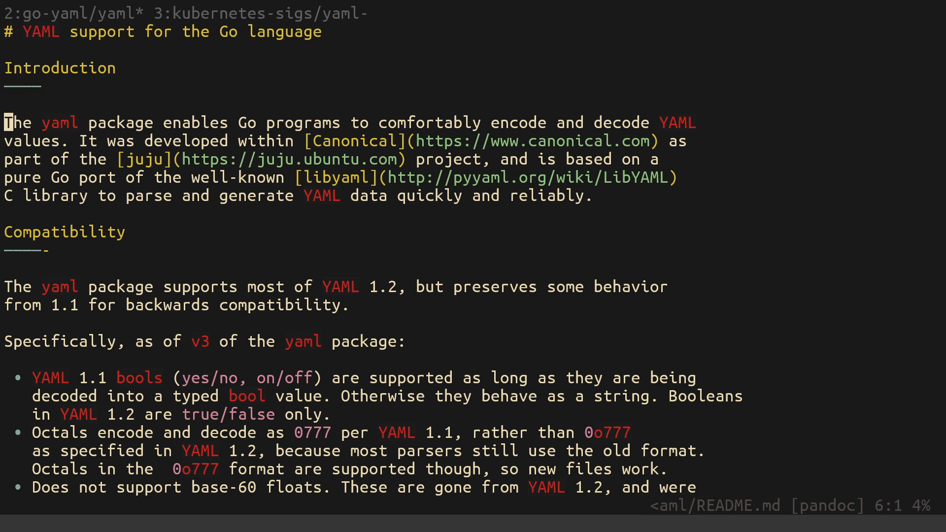
Step: Finish reading the go-yaml README, pick out goyaml.v2, and begin 'vi RE' for the kubernetes-sigs/yaml README
{"action": "key", "text": "j"}
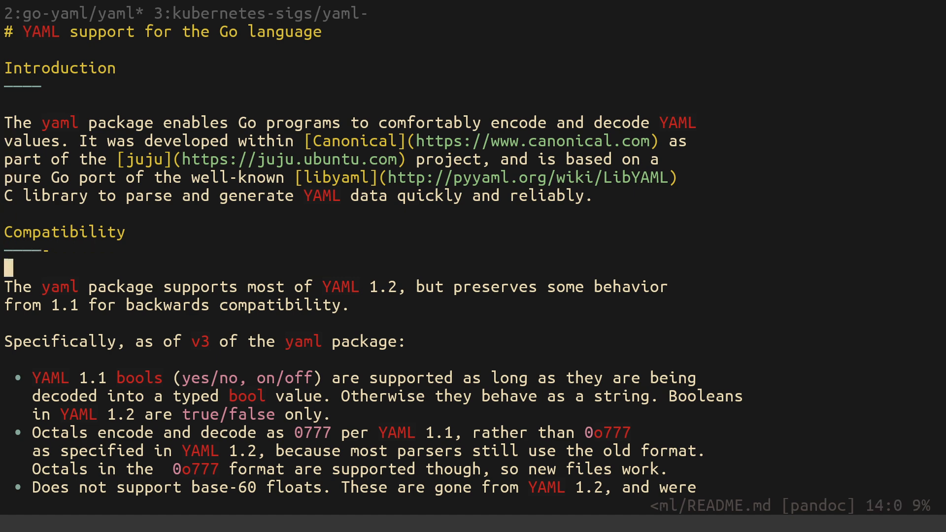
{"action": "key", "text": "k"}
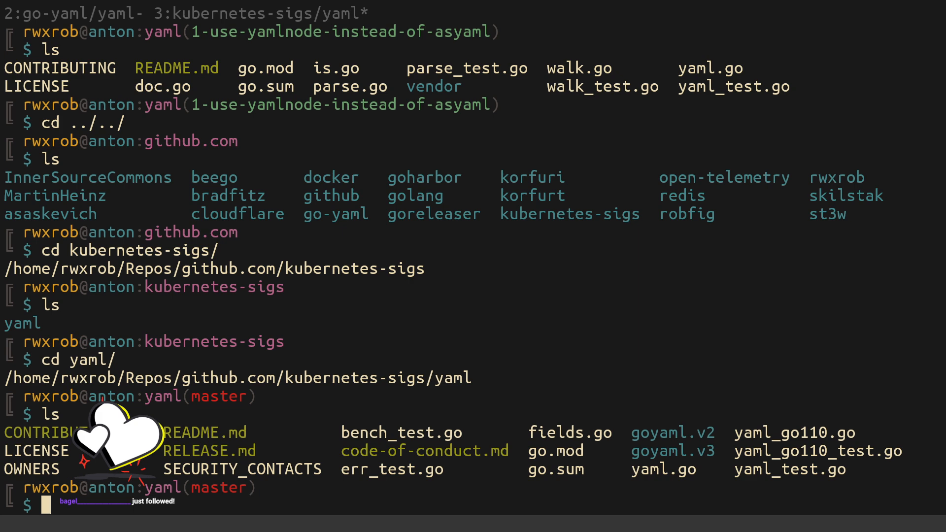
{"action": "mouse_move", "coordinate": [308, 416]}
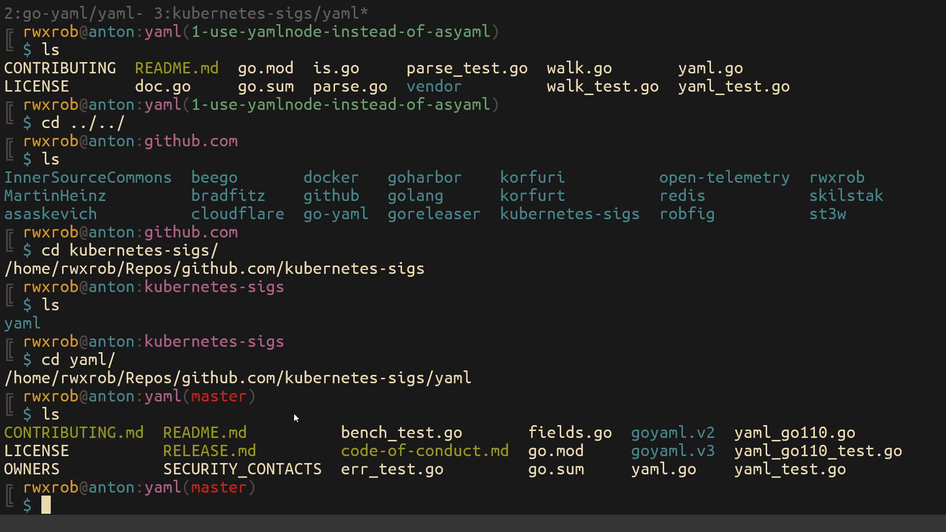
{"action": "mouse_move", "coordinate": [679, 432]}
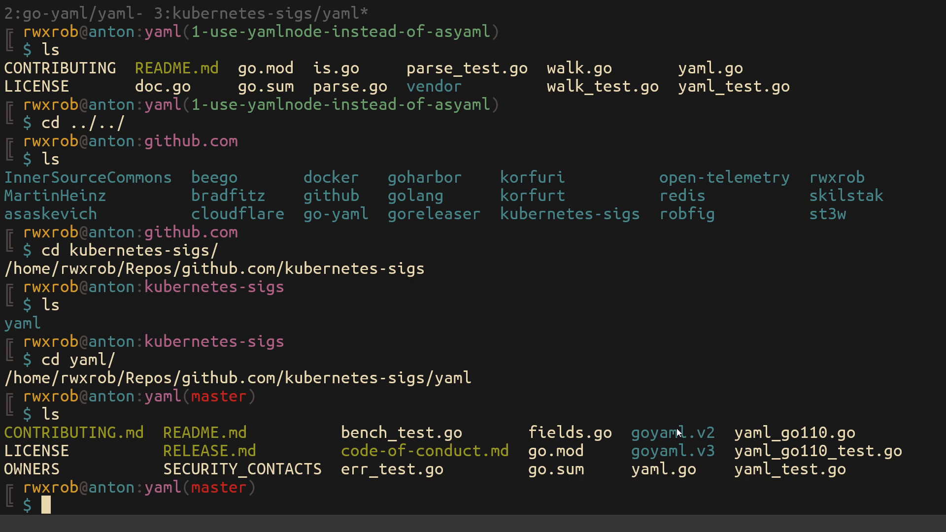
{"action": "double_click", "coordinate": [672, 450]}
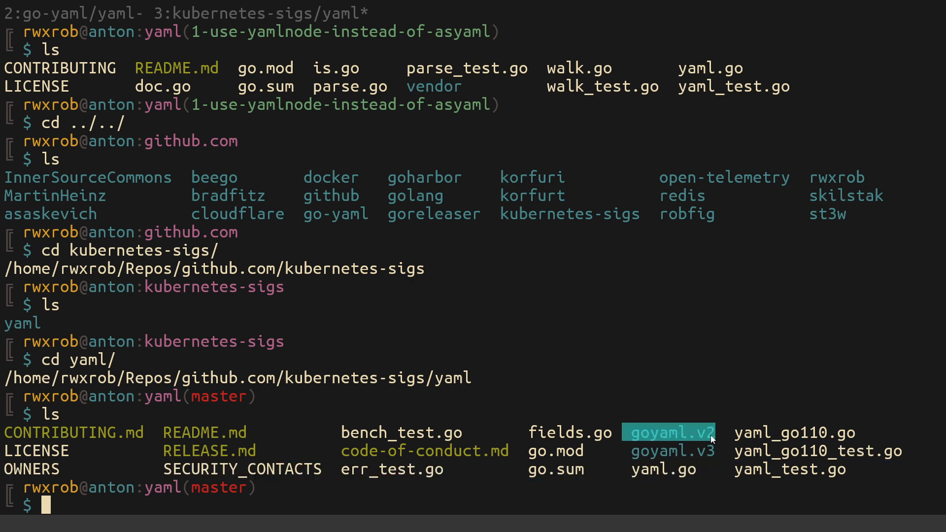
{"action": "mouse_move", "coordinate": [661, 460]}
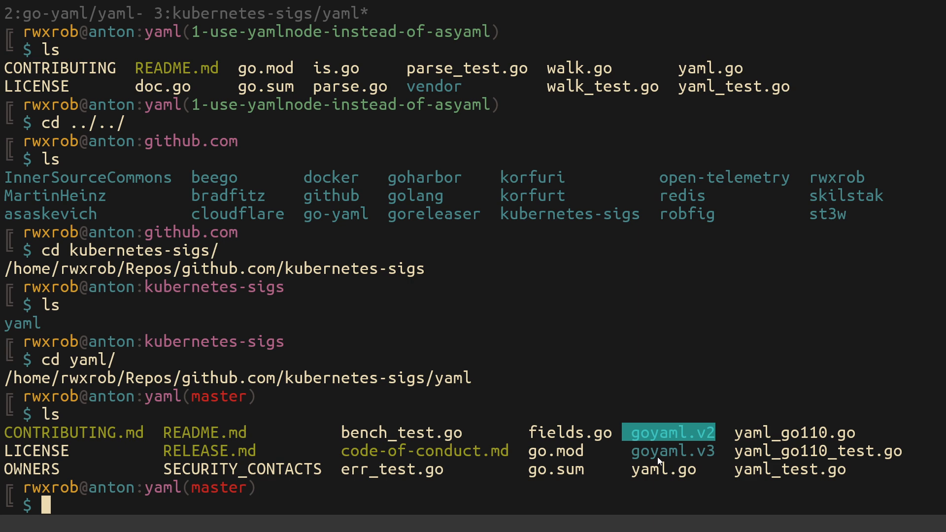
{"action": "type", "text": "vi RE"}
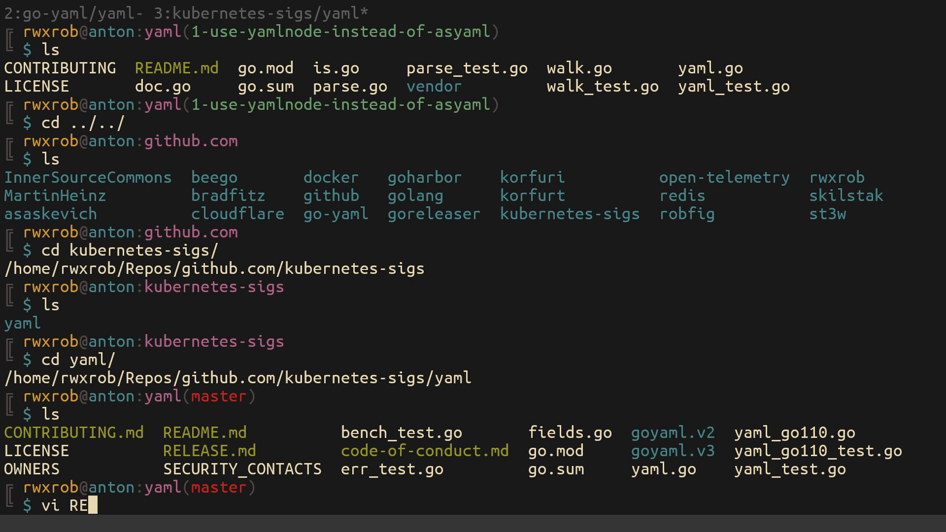
Step: Load README.md in Vim and settle on its Introduction heading to read the compatibility notes
{"action": "key", "text": "Return"}
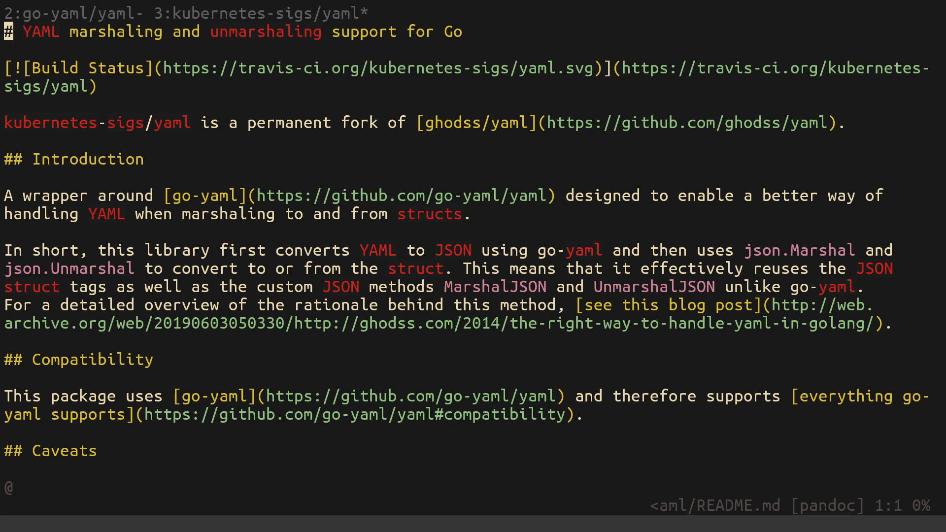
{"action": "key", "text": "j"}
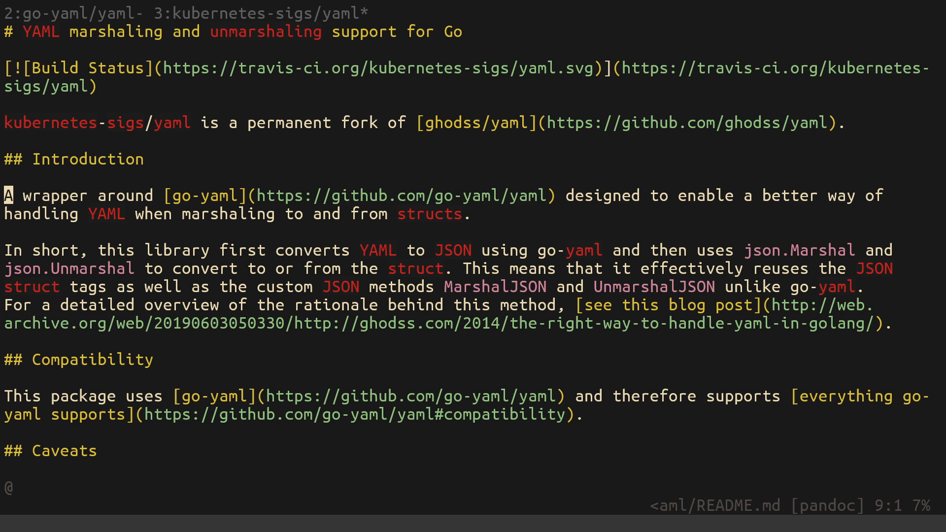
{"action": "key", "text": "k"}
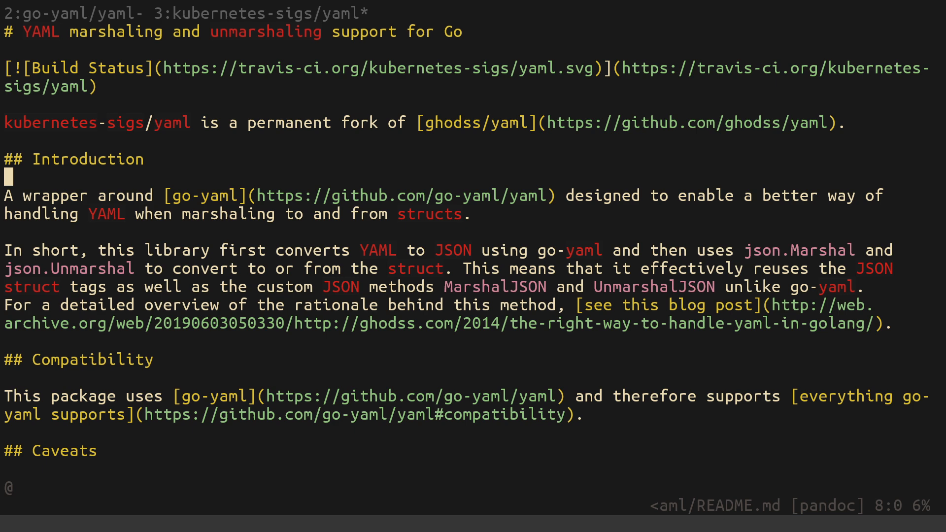
{"action": "key", "text": "k"}
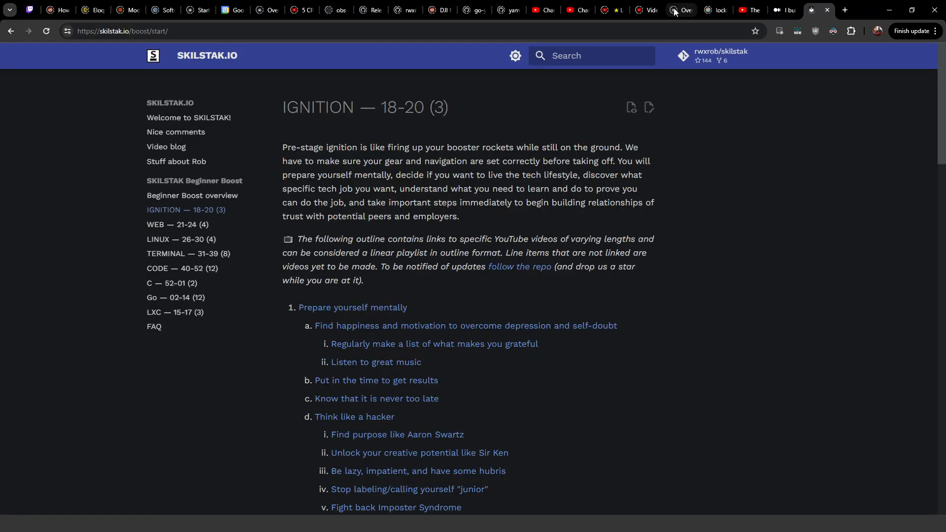
{"action": "mouse_move", "coordinate": [335, 10]}
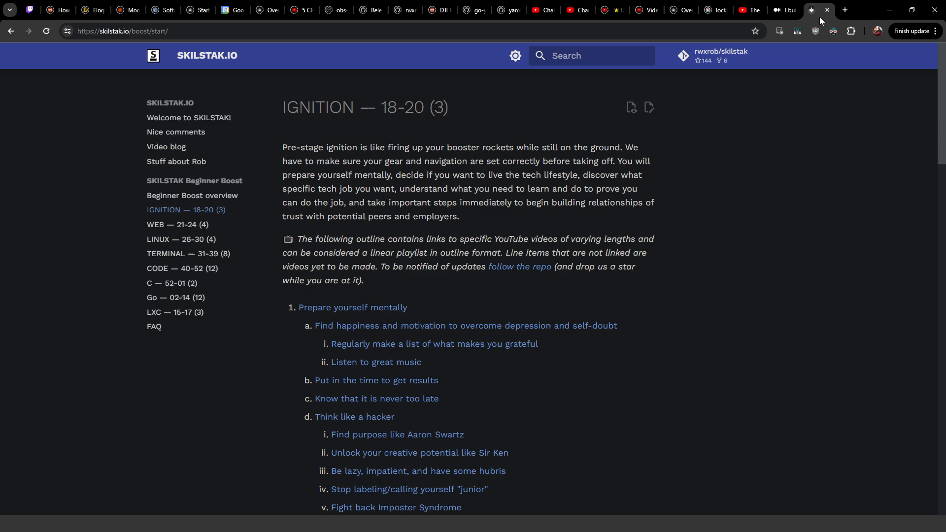
Step: Start a new Chrome tab with the address github.com/rwxrob/zet toward the kubernetes-sigs/yaml goyaml.v3 folder
{"action": "left_click", "coordinate": [844, 10]}
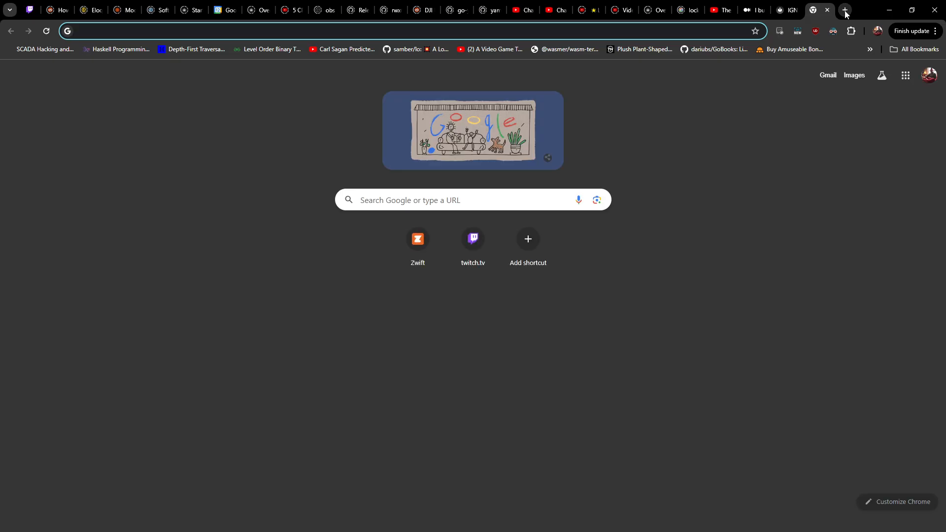
{"action": "type", "text": "github.com/rwxrob/zet"}
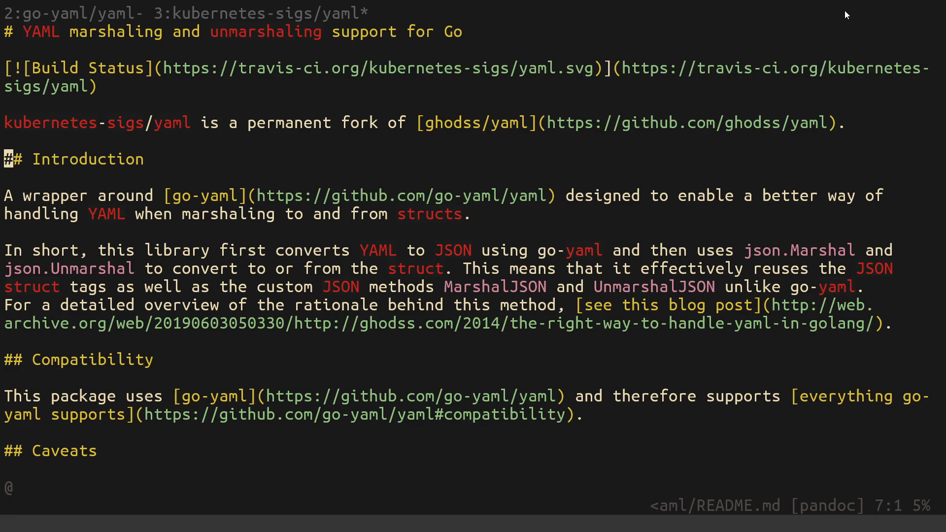
{"action": "mouse_move", "coordinate": [695, 204]}
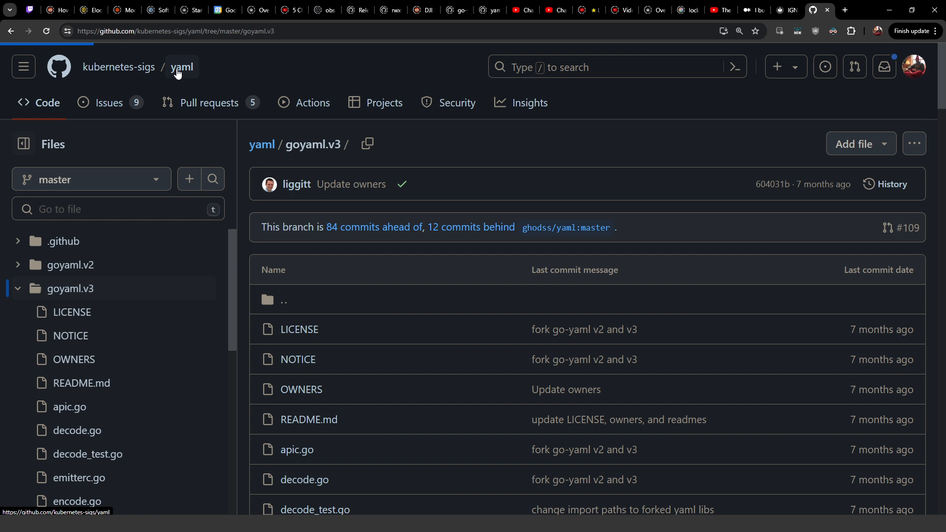
Step: Return from the goyaml.v3 folder to the kubernetes-sigs/yaml repository root via the 'yaml' breadcrumb
{"action": "left_click", "coordinate": [181, 67]}
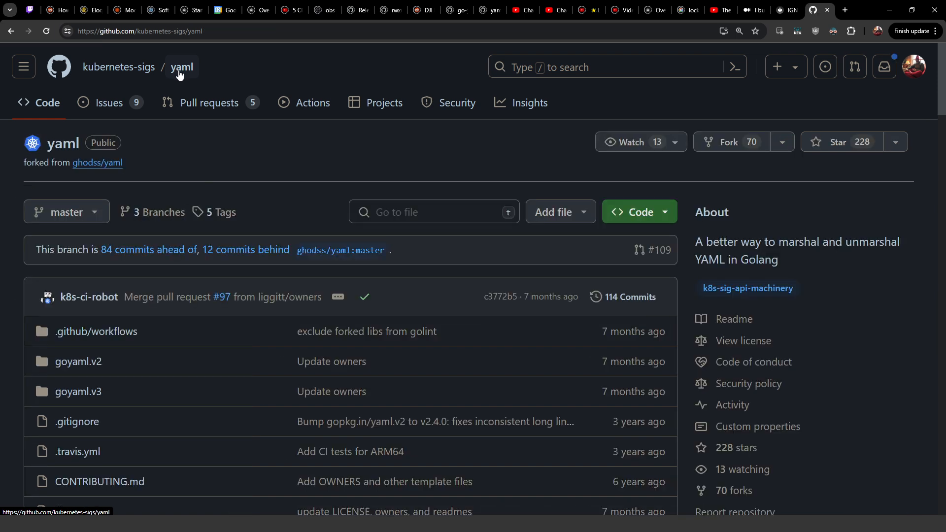
{"action": "mouse_move", "coordinate": [32, 159]}
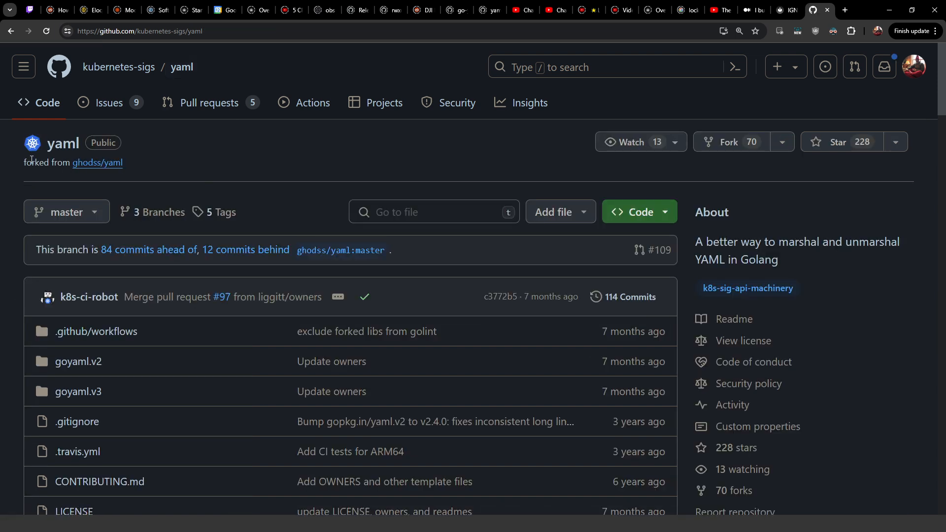
{"action": "mouse_move", "coordinate": [98, 163]}
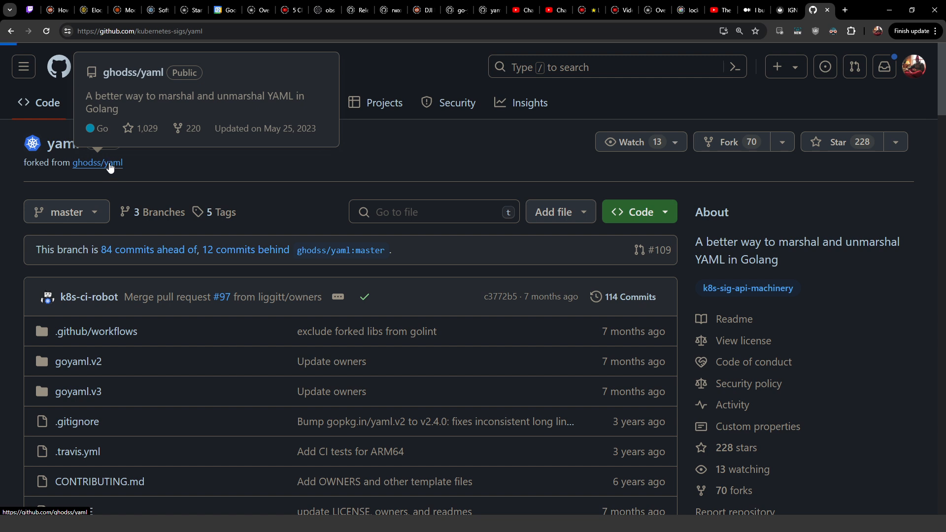
Step: Visit the original ghodss/yaml repository, read down its file list and README, then return to the top
{"action": "left_click", "coordinate": [97, 163]}
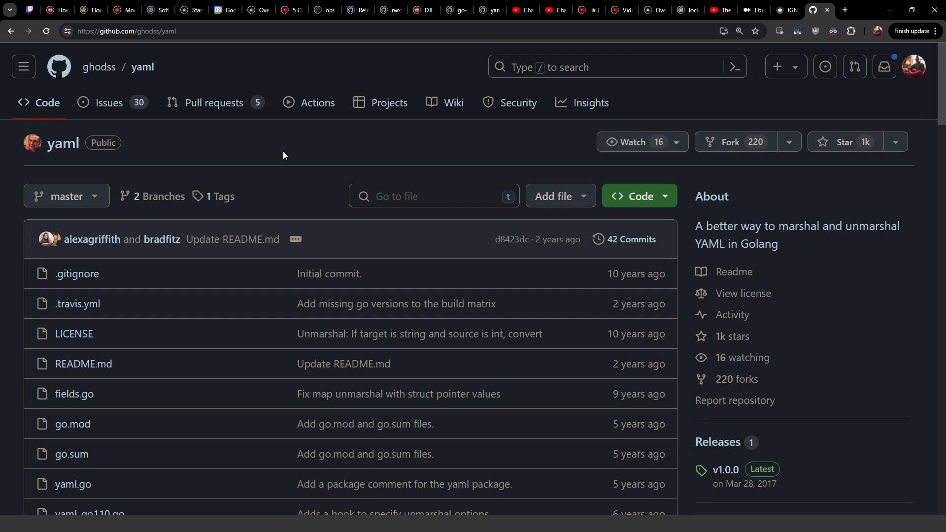
{"action": "mouse_move", "coordinate": [236, 164]}
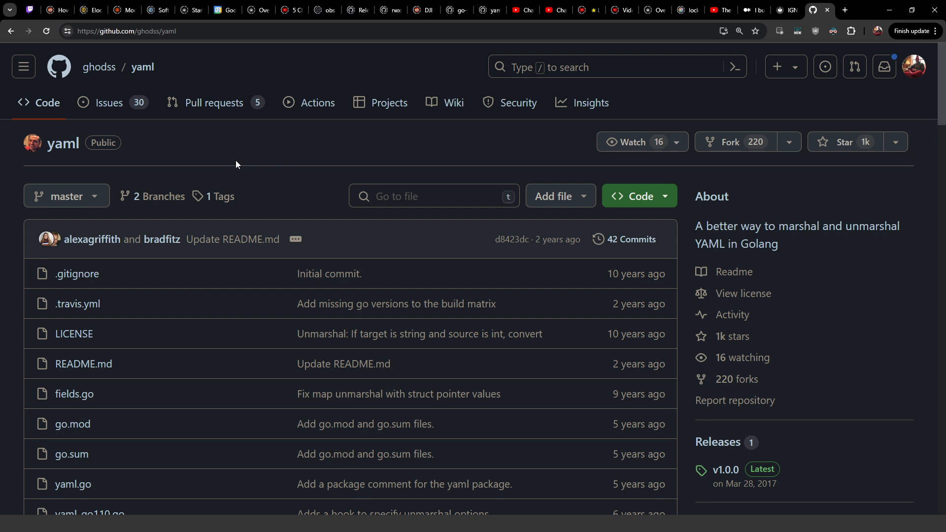
{"action": "scroll", "scroll_direction": "down", "scroll_amount": 3}
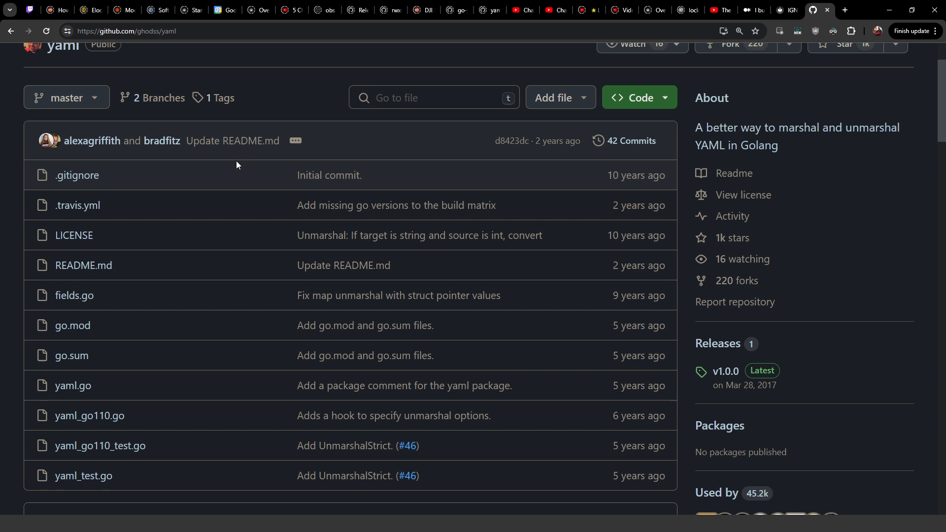
{"action": "scroll", "scroll_direction": "down", "scroll_amount": 3}
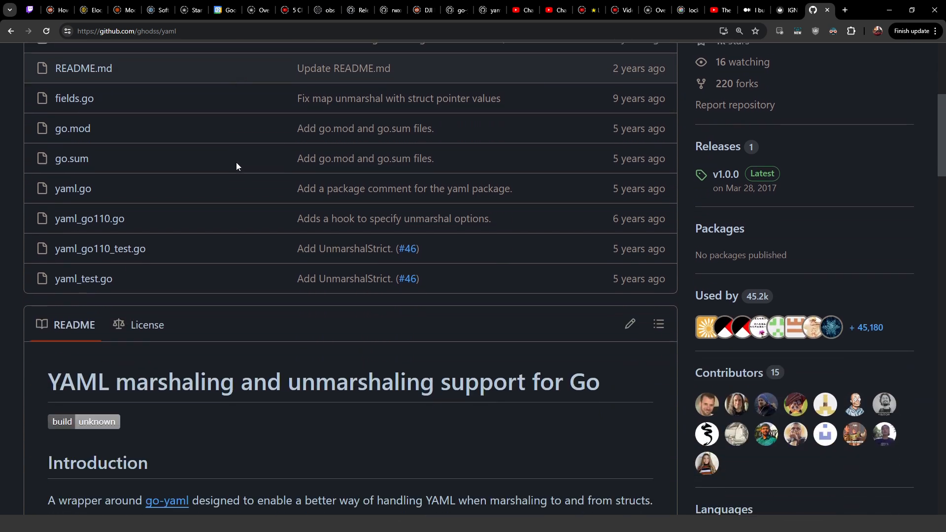
{"action": "scroll", "scroll_direction": "down", "scroll_amount": 3}
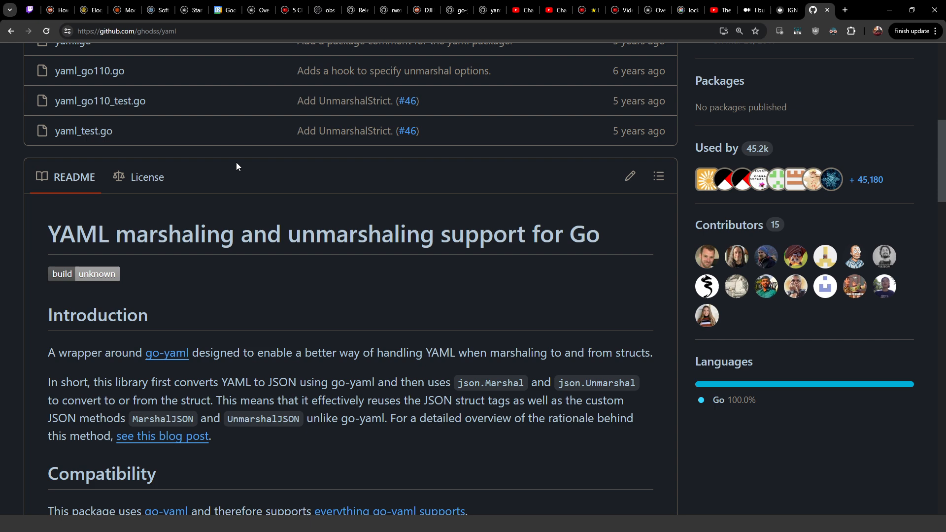
{"action": "scroll", "scroll_direction": "down", "scroll_amount": 3}
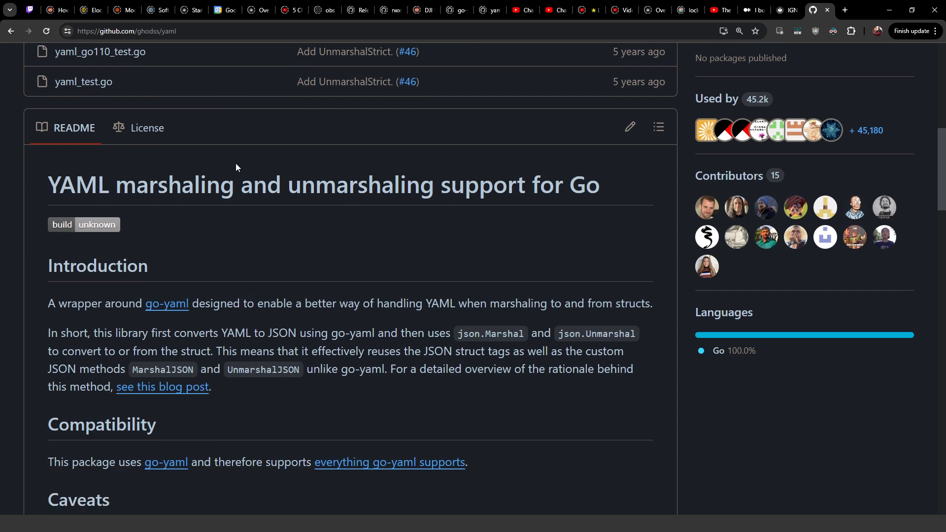
{"action": "scroll", "scroll_direction": "up", "scroll_amount": 3}
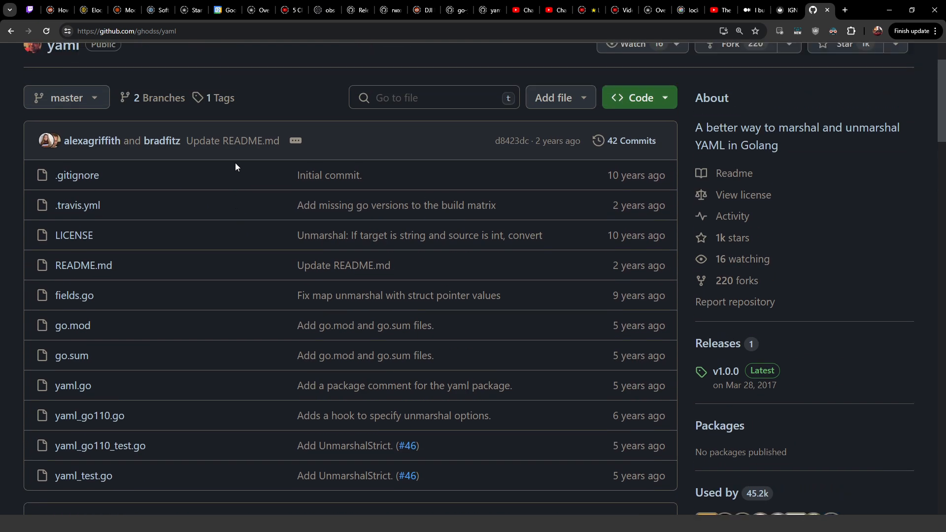
{"action": "scroll", "scroll_direction": "up", "scroll_amount": 3}
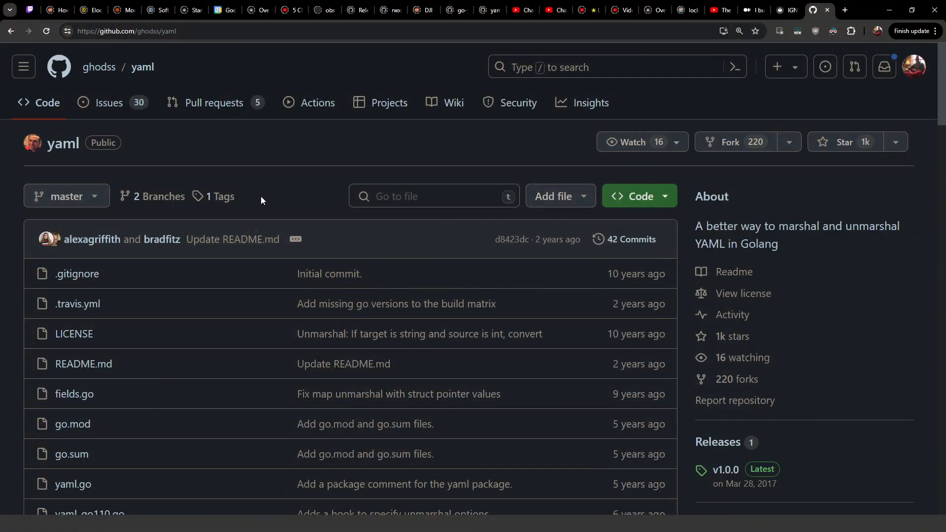
{"action": "mouse_move", "coordinate": [453, 110]}
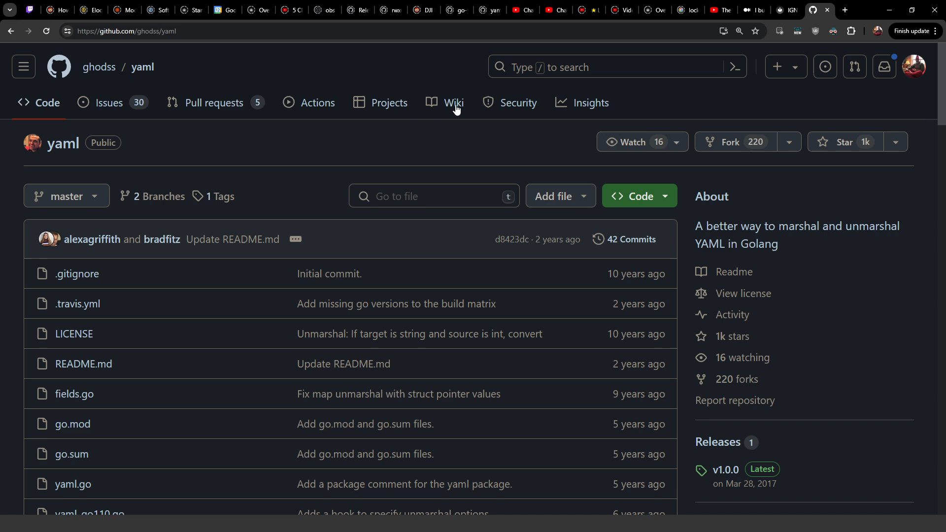
{"action": "mouse_move", "coordinate": [21, 38]}
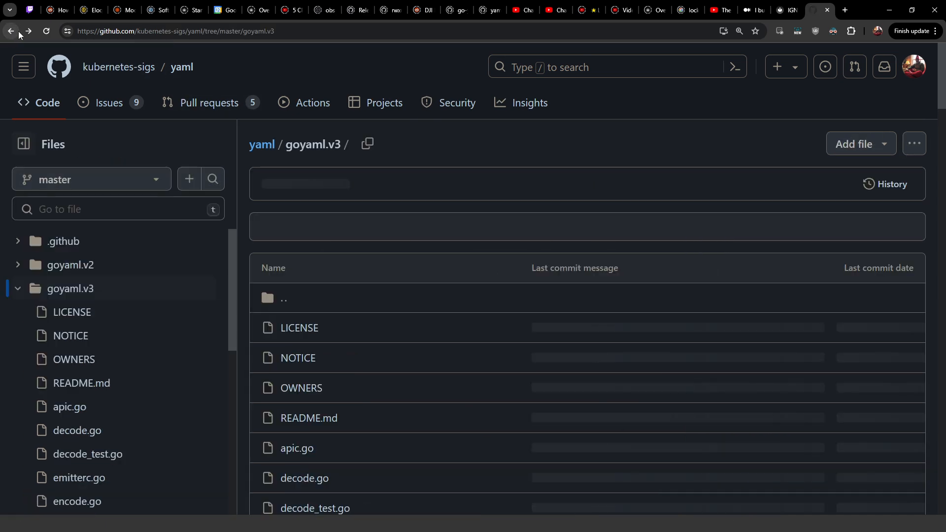
Step: Go back to the kubernetes-sigs/yaml main page, then switch to the xterm Vim showing the local README's fork sentence
{"action": "left_click", "coordinate": [10, 31]}
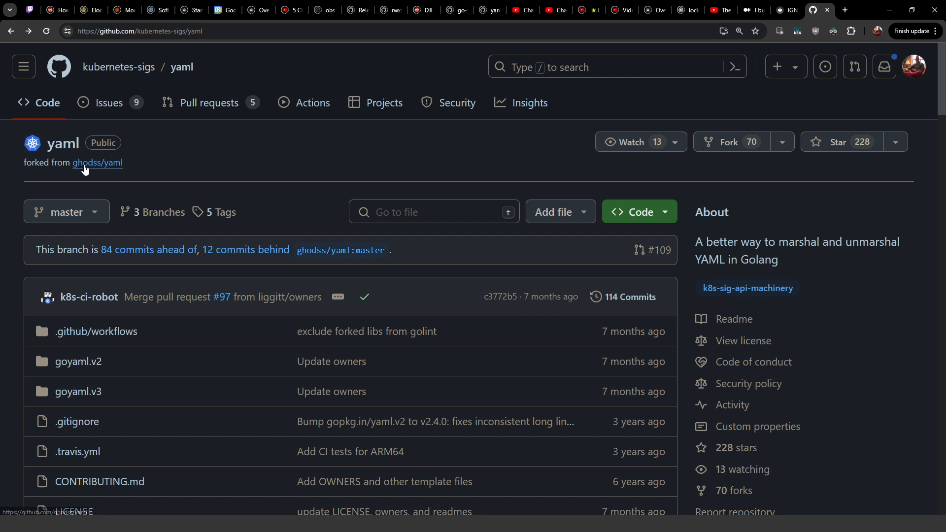
{"action": "mouse_move", "coordinate": [97, 163]}
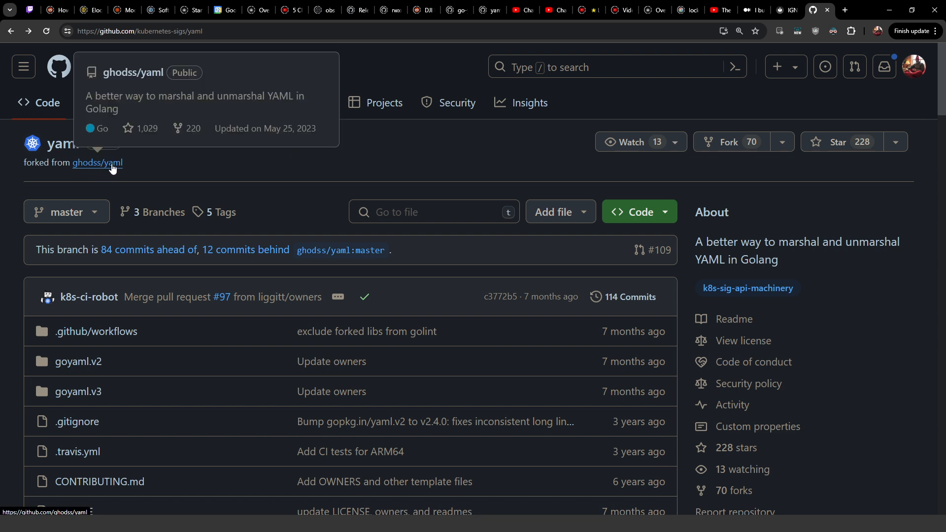
{"action": "mouse_move", "coordinate": [214, 170]}
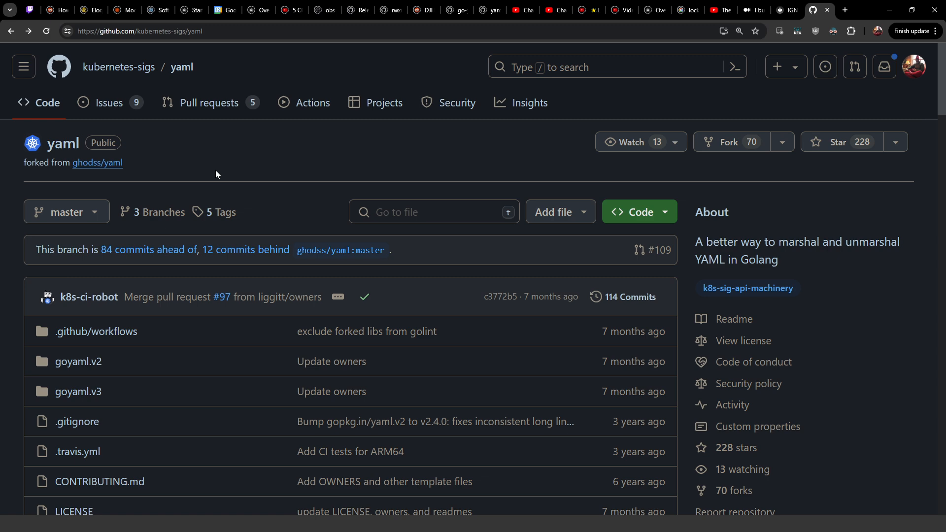
{"action": "mouse_move", "coordinate": [263, 184]}
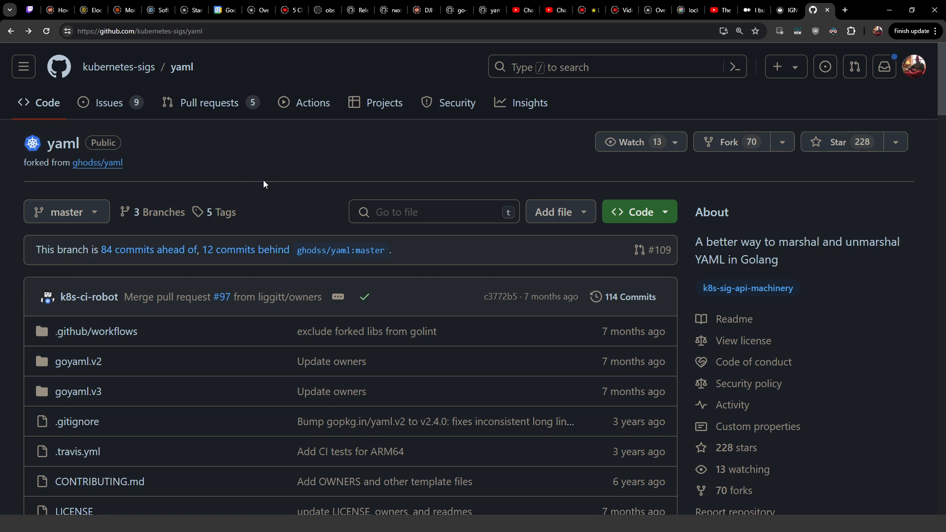
{"action": "key", "text": "alt+tab"}
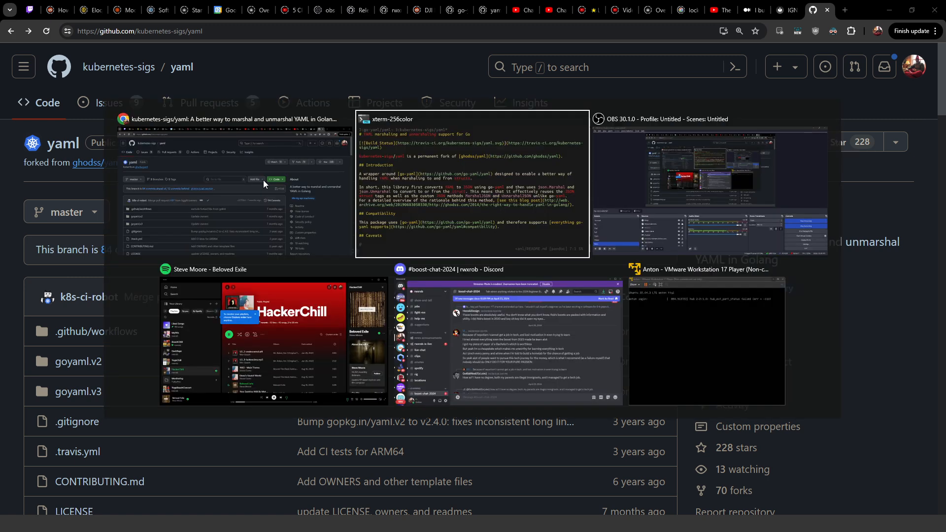
{"action": "left_click", "coordinate": [472, 182]}
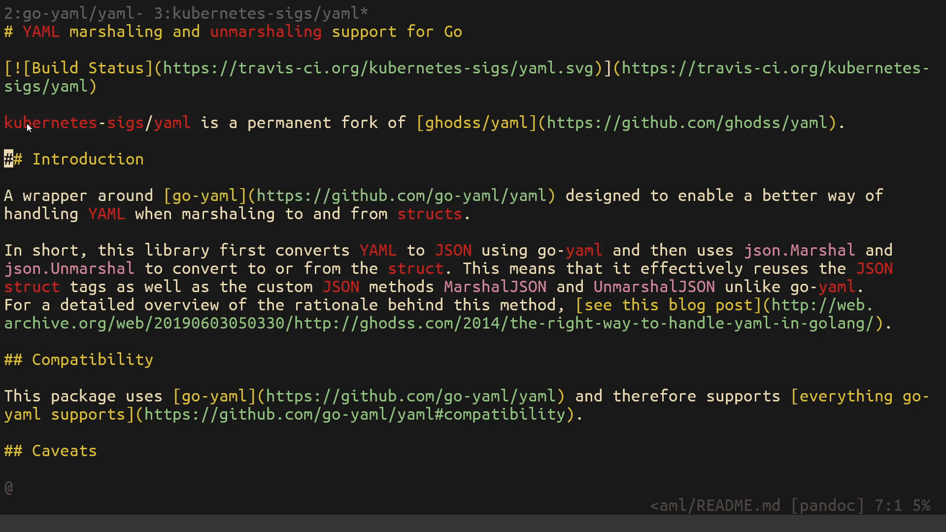
{"action": "mouse_move", "coordinate": [428, 185]}
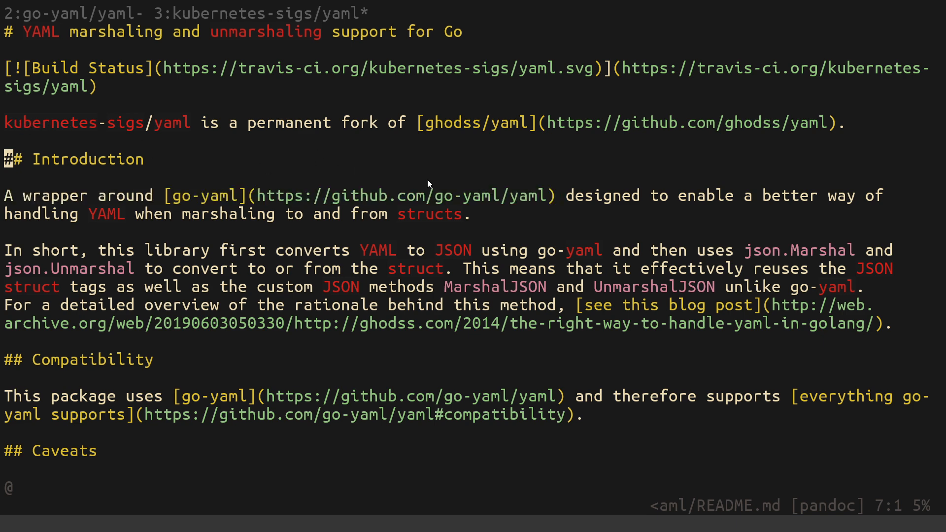
{"action": "mouse_move", "coordinate": [250, 146]}
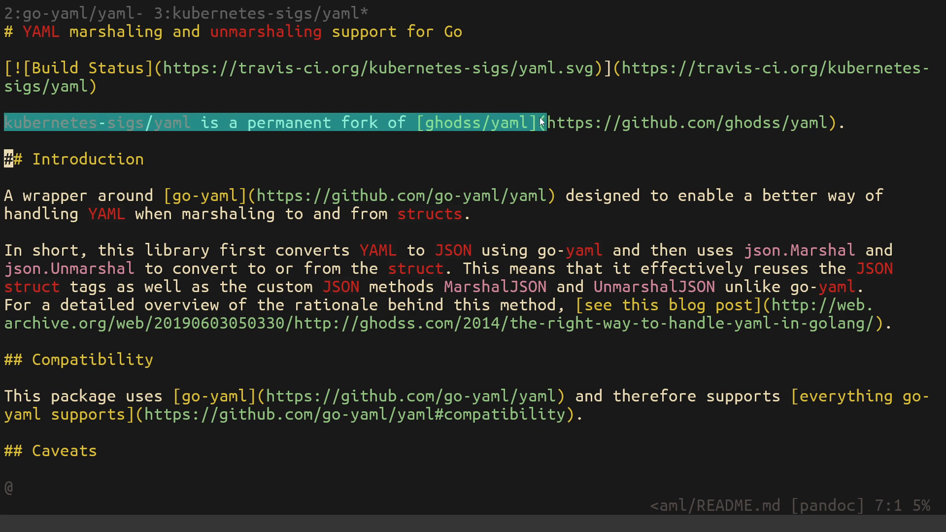
{"action": "mouse_move", "coordinate": [477, 208]}
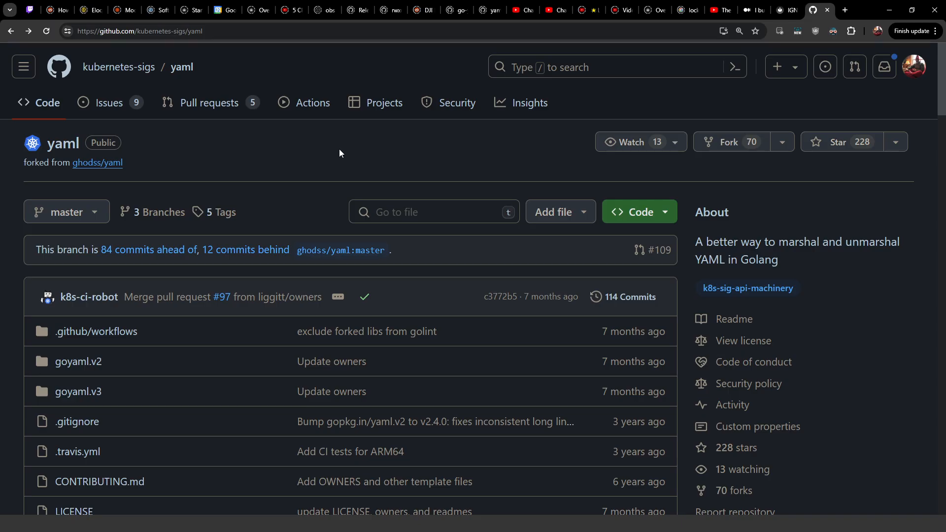
{"action": "mouse_move", "coordinate": [182, 67]}
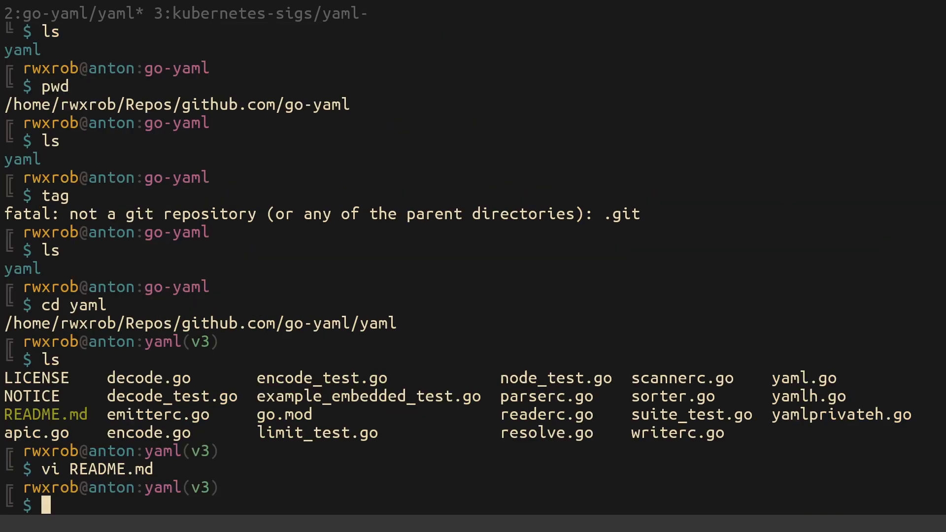
Step: Reopen the go-yaml README in Vim and read down through its Compatibility section
{"action": "key", "text": "Return"}
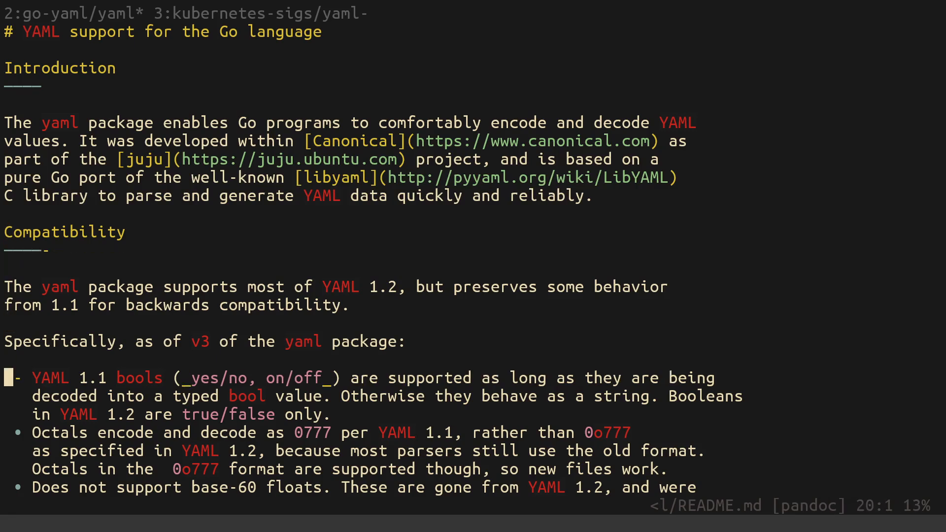
{"action": "scroll", "scroll_direction": "down", "scroll_amount": 3}
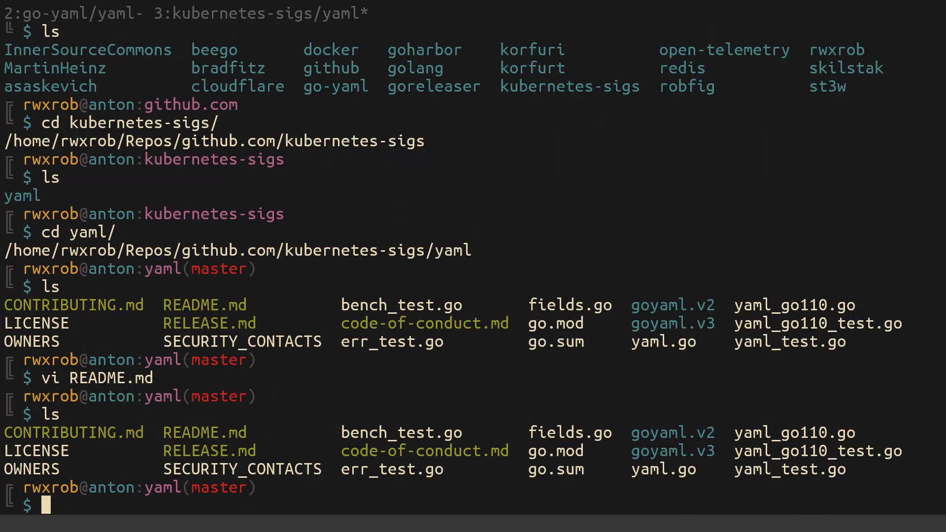
Step: View the kubernetes-sigs/yaml go.mod in vi and read through its requirements
{"action": "type", "text": "vi go.mod"}
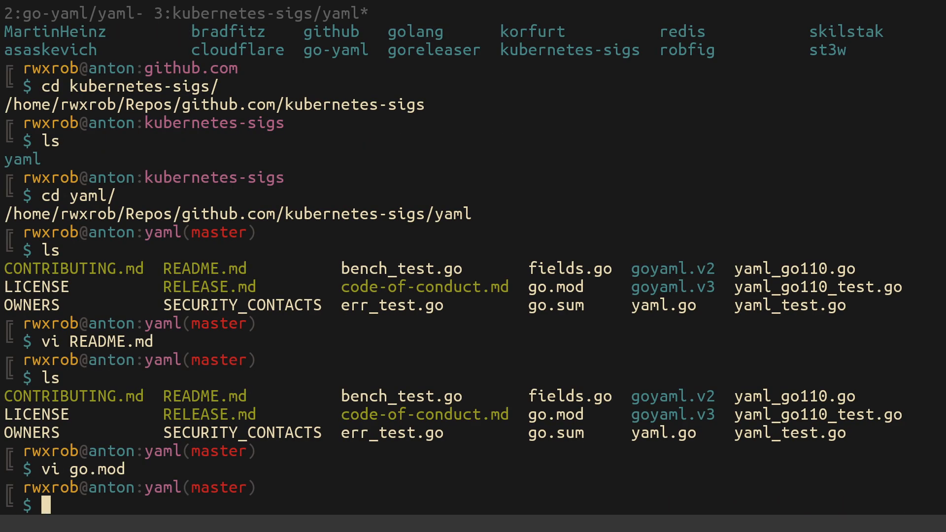
{"action": "scroll", "scroll_direction": "down", "scroll_amount": 3}
{"action": "type", "text": "ls"}
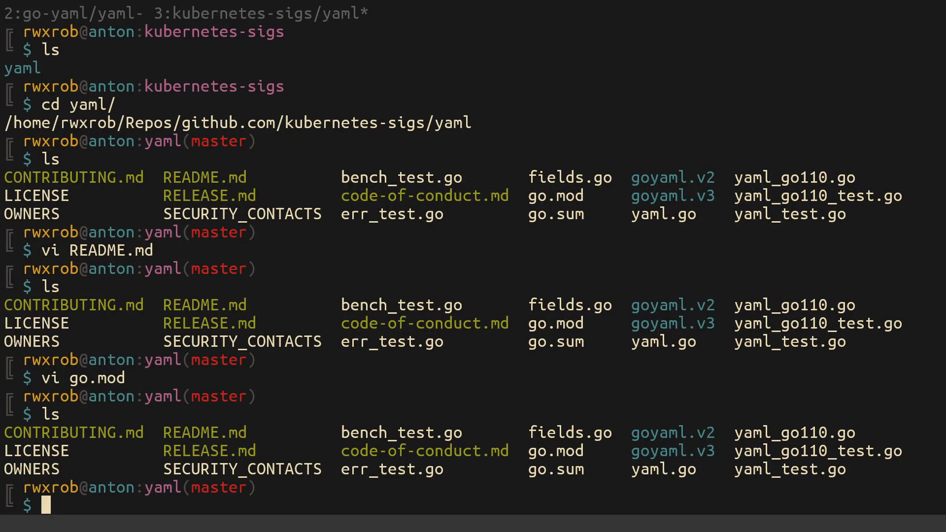
Step: Run go mod vendor to create vendor/, then remove it with rm -rf vendor/
{"action": "type", "text": "go mod vendo"}
{"action": "type", "text": "ls"}
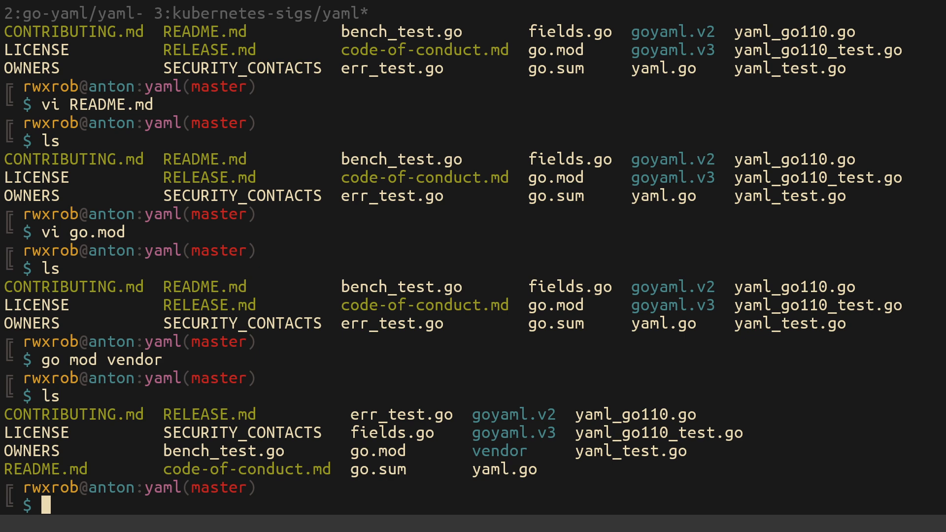
{"action": "type", "text": "rm -rf vendor/"}
{"action": "type", "text": "ls"}
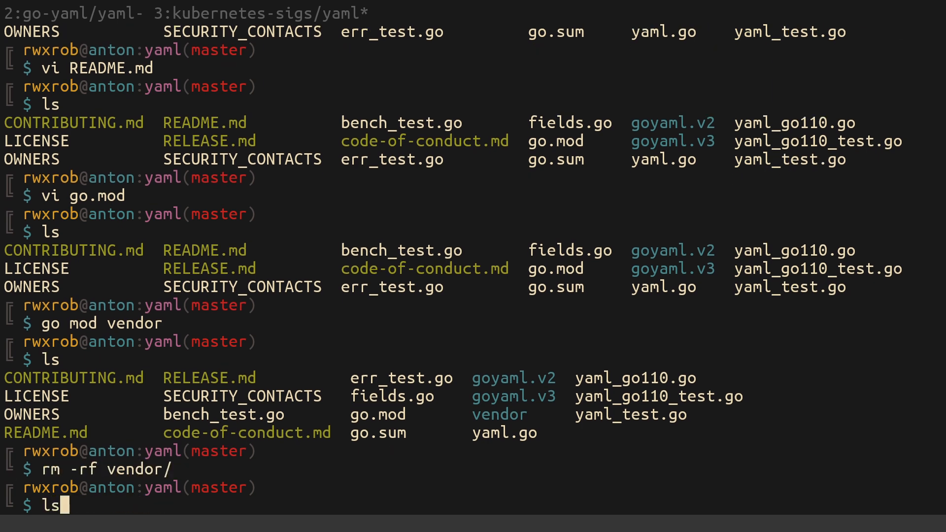
Step: Run ls to confirm the vendor directory is gone from the yaml checkout
{"action": "key", "text": "Return"}
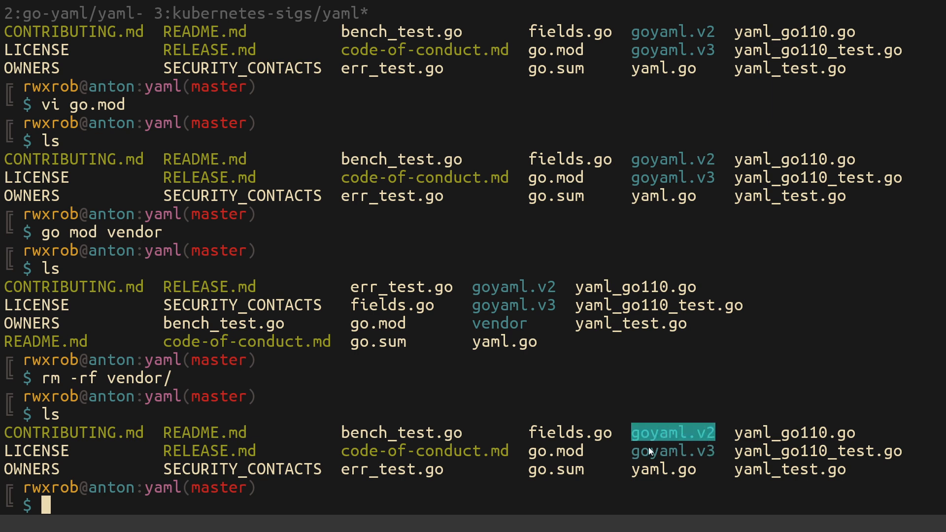
{"action": "mouse_move", "coordinate": [710, 482]}
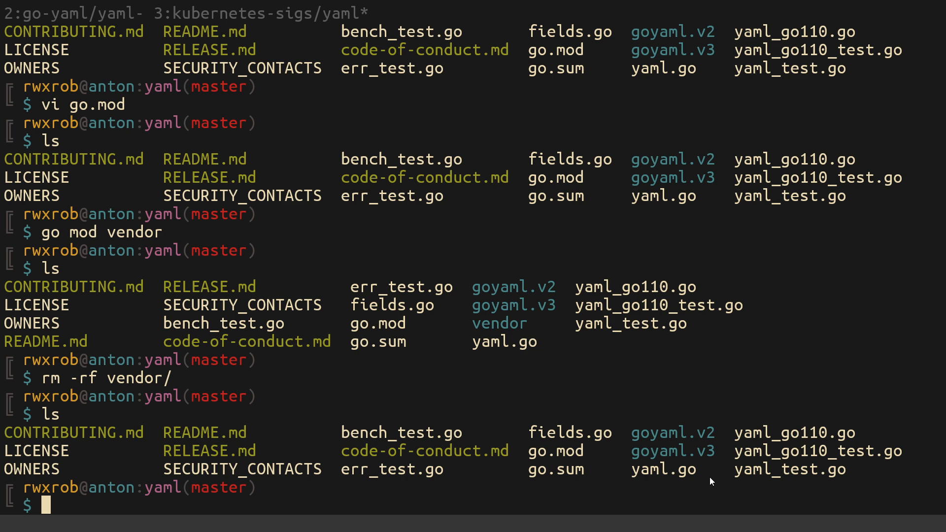
{"action": "mouse_move", "coordinate": [665, 494]}
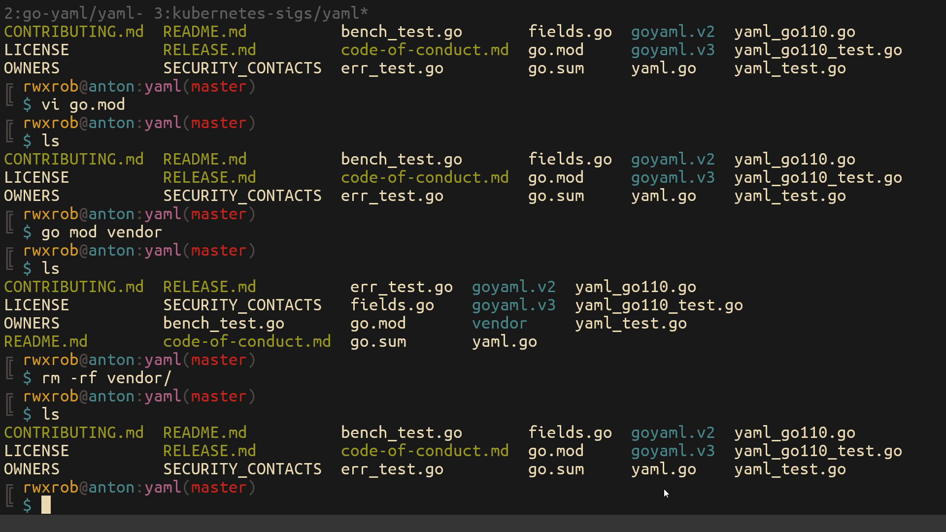
{"action": "mouse_move", "coordinate": [650, 493]}
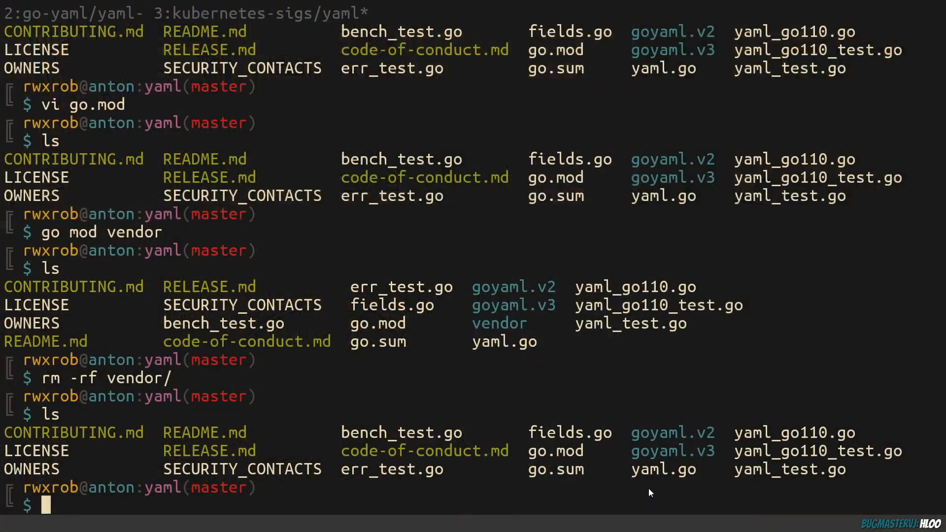
Step: Begin the vi command to reopen README.md in the kubernetes-sigs/yaml checkout
{"action": "type", "text": "vi RE"}
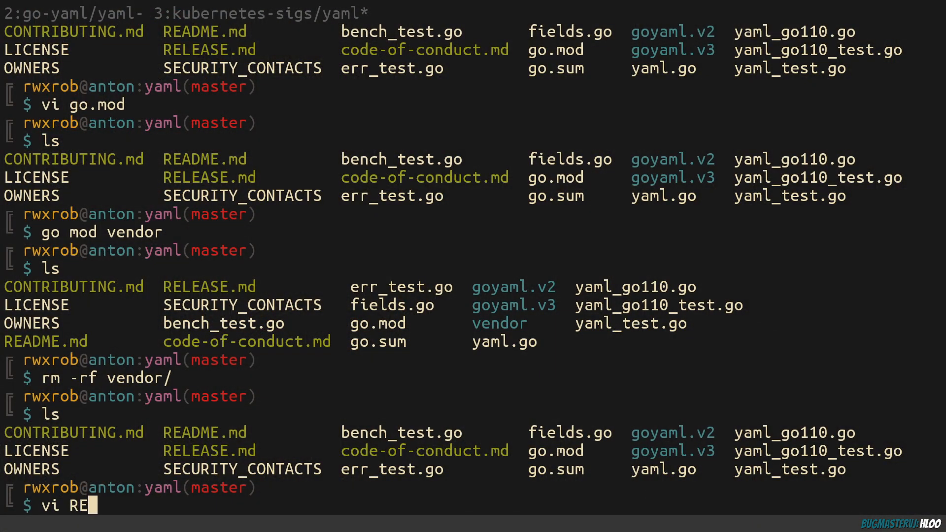
{"action": "key", "text": "Return"}
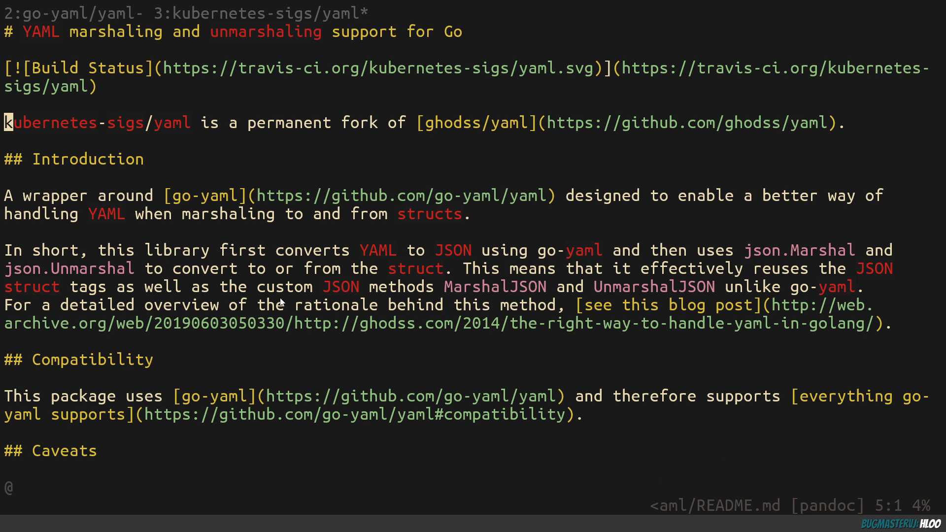
{"action": "mouse_move", "coordinate": [464, 120]}
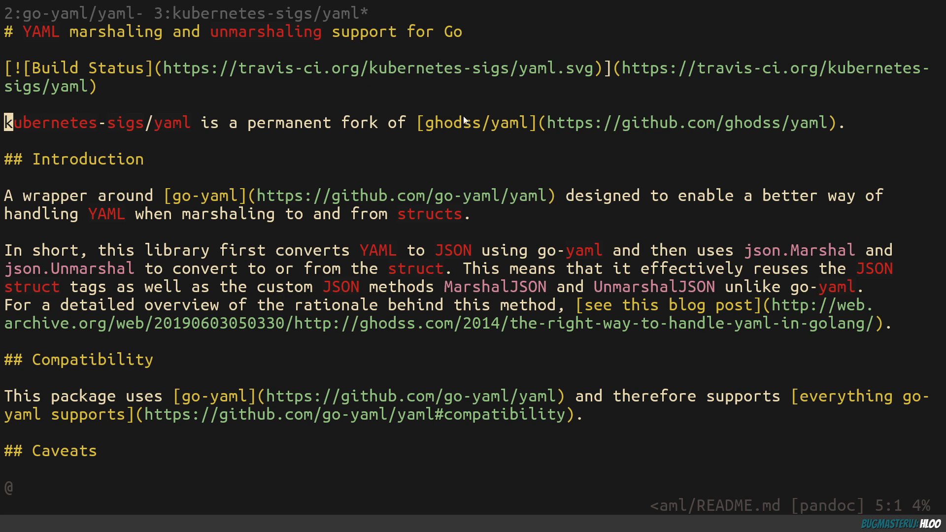
{"action": "mouse_move", "coordinate": [517, 125]}
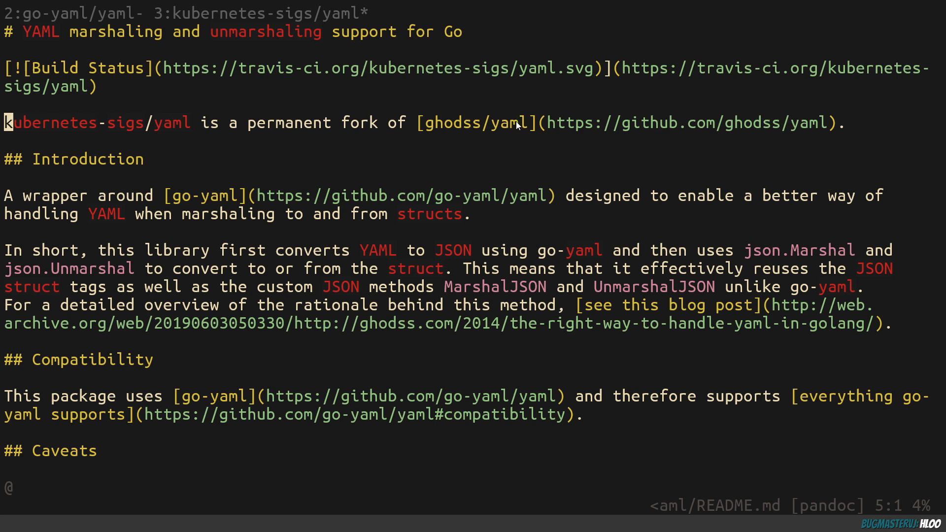
{"action": "mouse_move", "coordinate": [512, 136]}
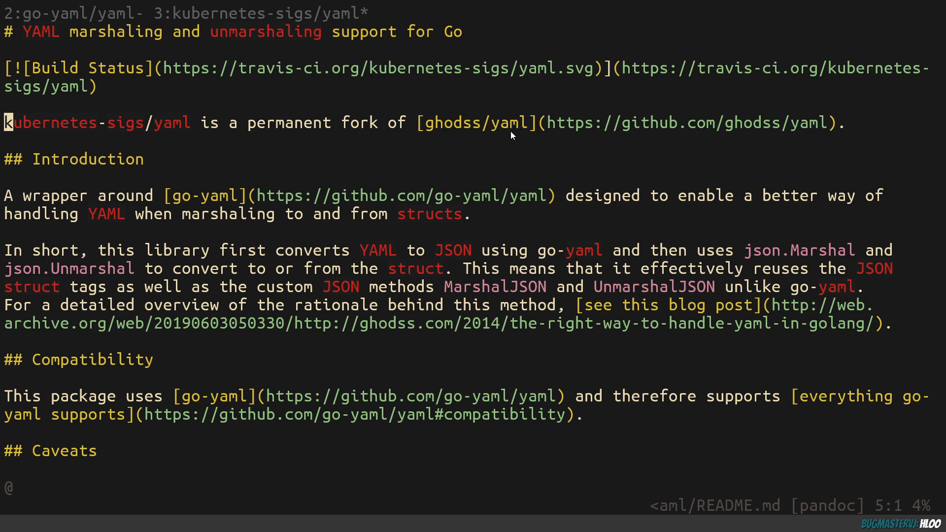
{"action": "mouse_move", "coordinate": [140, 125]}
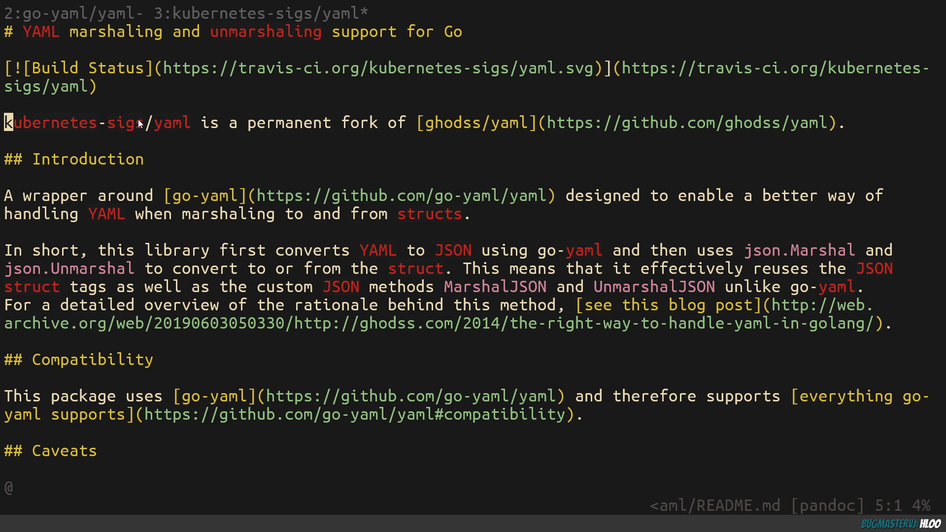
{"action": "double_click", "coordinate": [476, 123]}
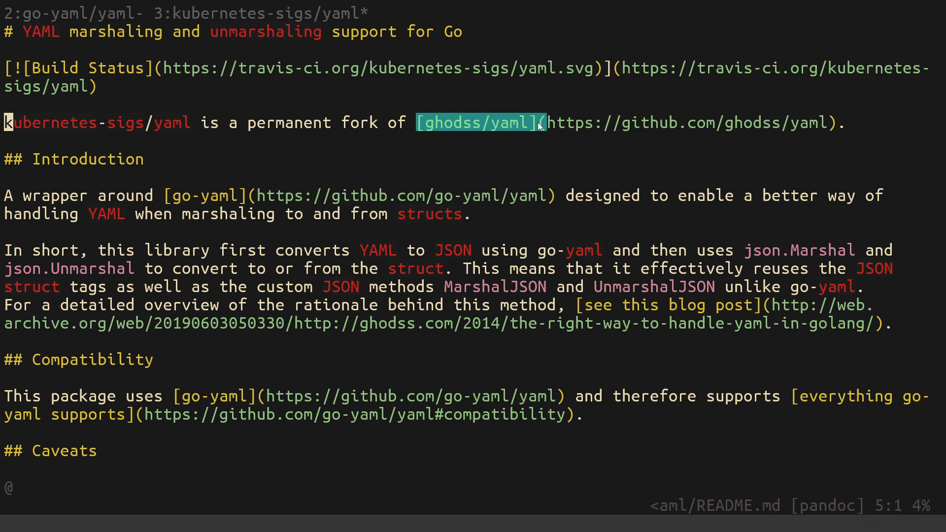
{"action": "mouse_move", "coordinate": [332, 128]}
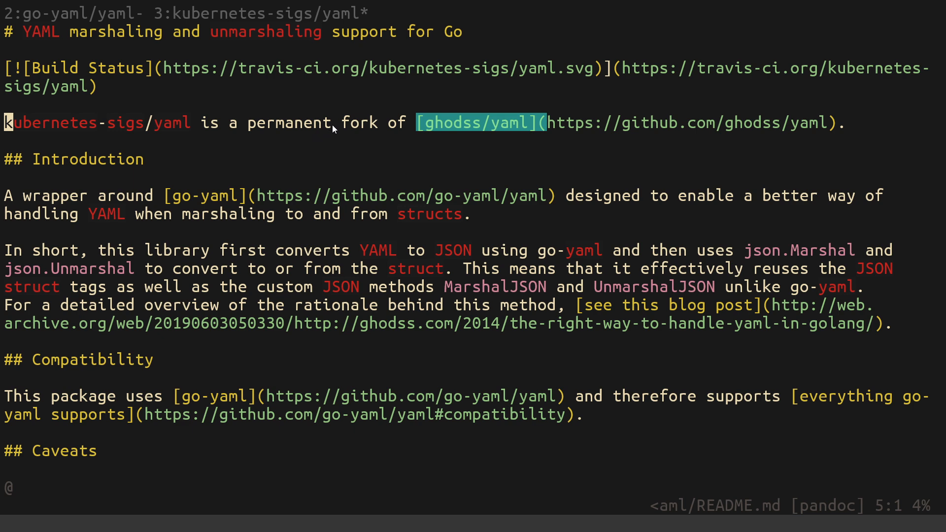
{"action": "mouse_move", "coordinate": [128, 128]}
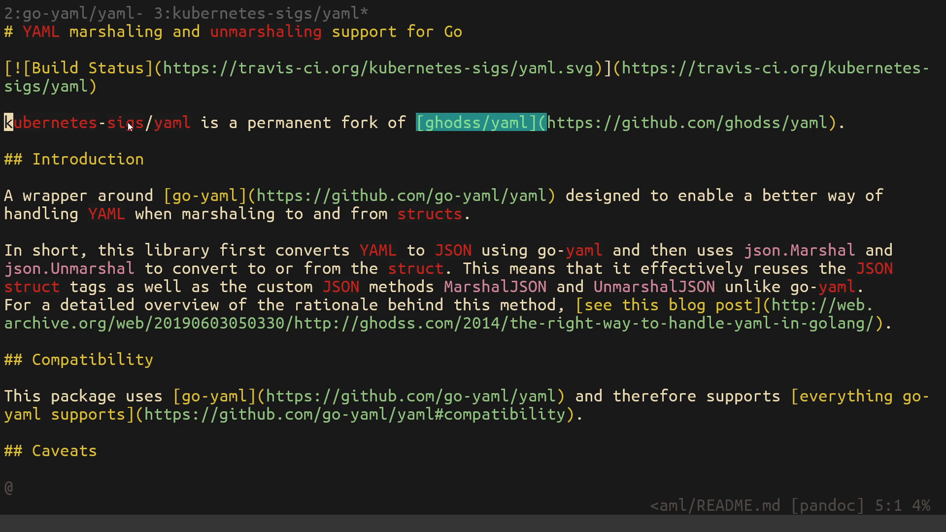
{"action": "mouse_move", "coordinate": [429, 133]}
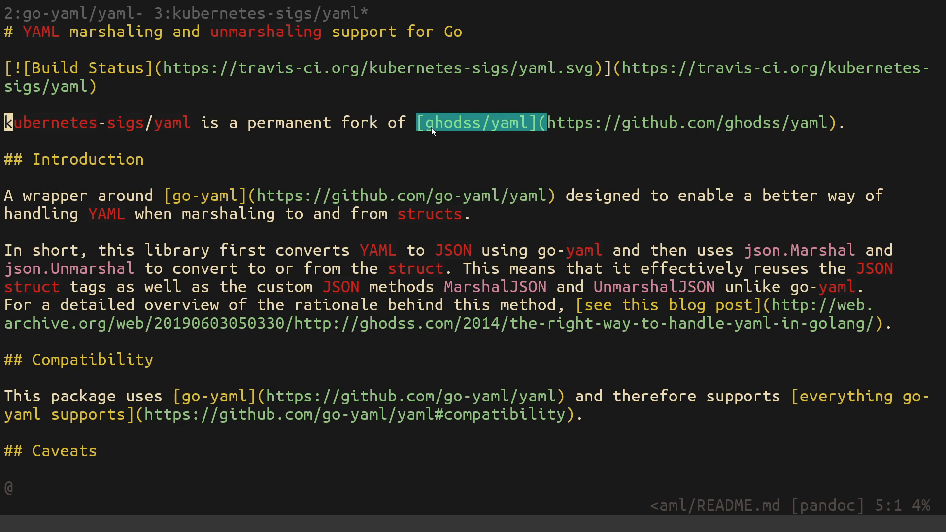
{"action": "mouse_move", "coordinate": [434, 133]}
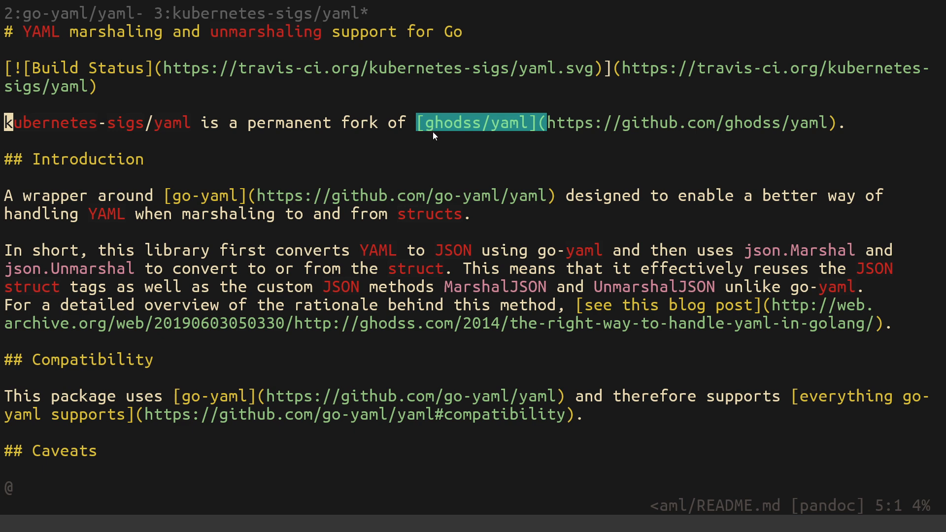
{"action": "mouse_move", "coordinate": [175, 195]}
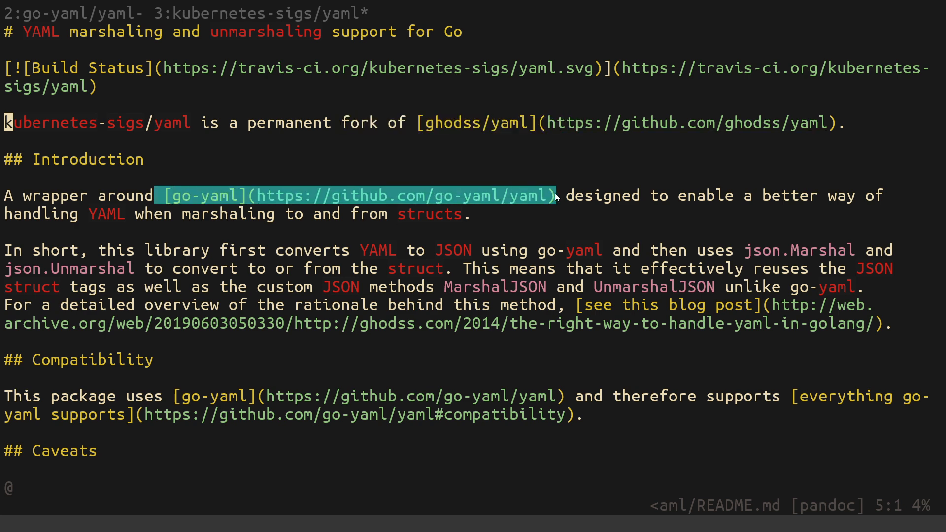
{"action": "mouse_move", "coordinate": [556, 195]}
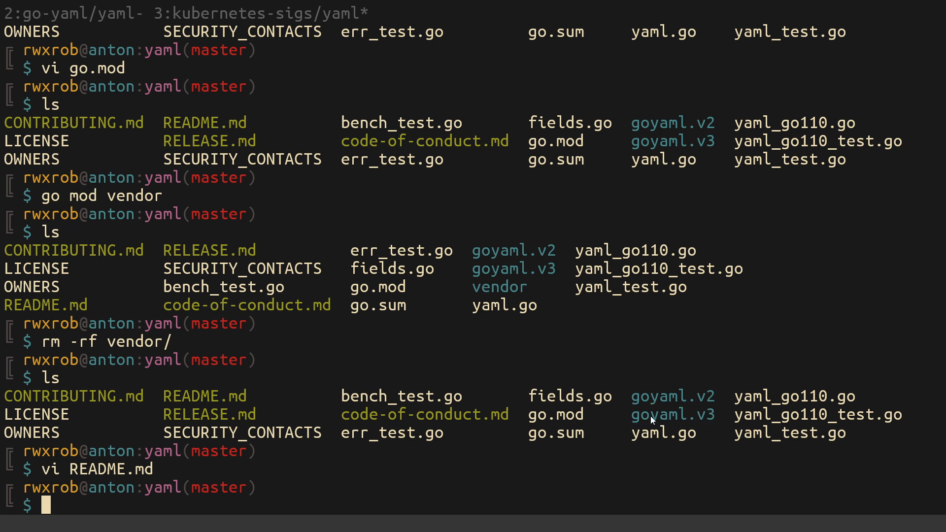
{"action": "mouse_move", "coordinate": [707, 419]}
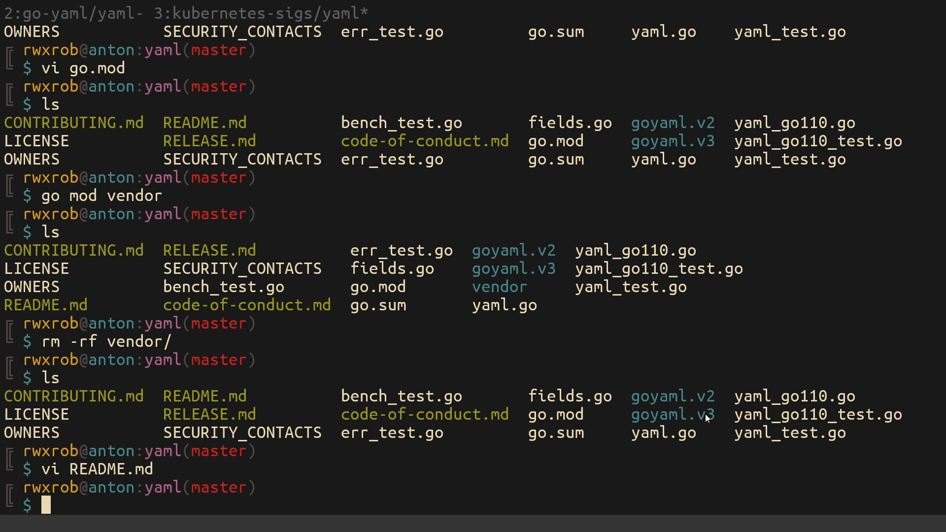
Step: Change into the goyaml.v3 folder and open its README.md in Vim
{"action": "type", "text": "cd goyaml.v"}
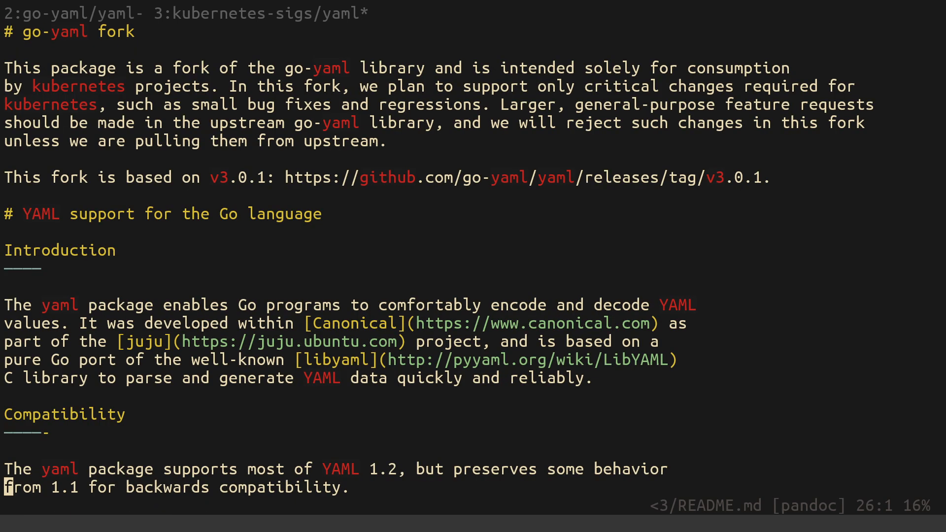
{"action": "scroll", "scroll_direction": "up", "scroll_amount": 3}
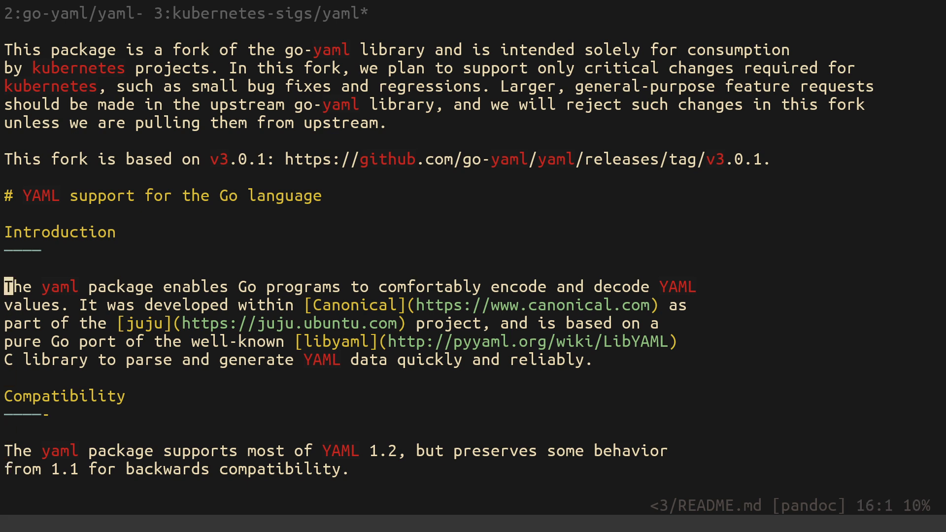
{"action": "scroll", "scroll_direction": "up", "scroll_amount": 3}
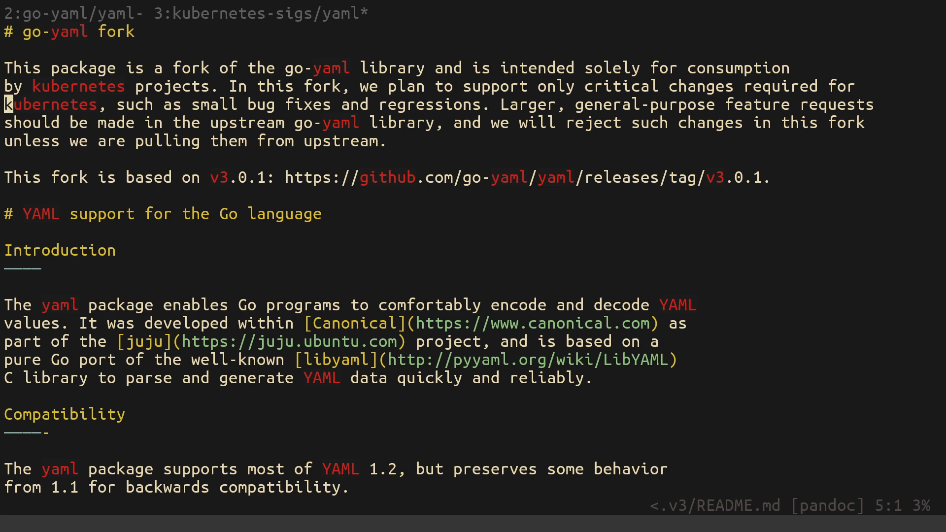
{"action": "key", "text": "j"}
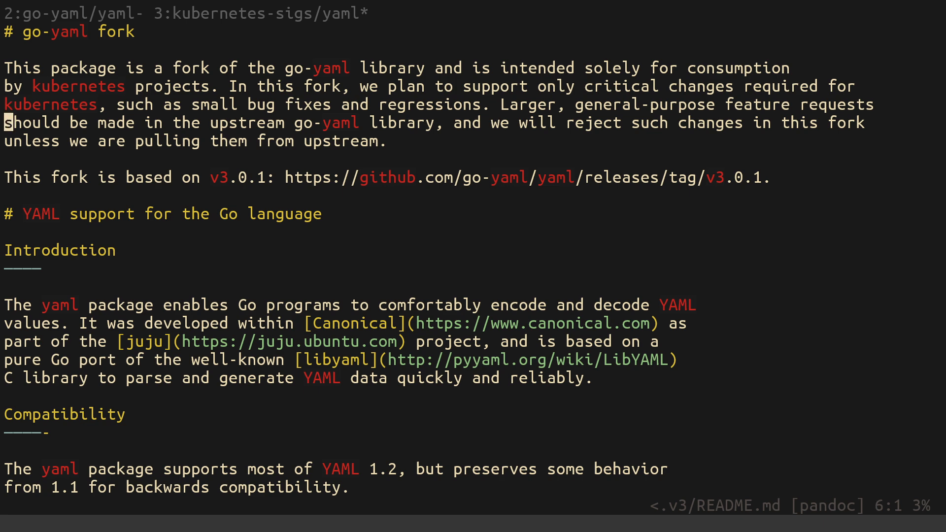
{"action": "key", "text": "j"}
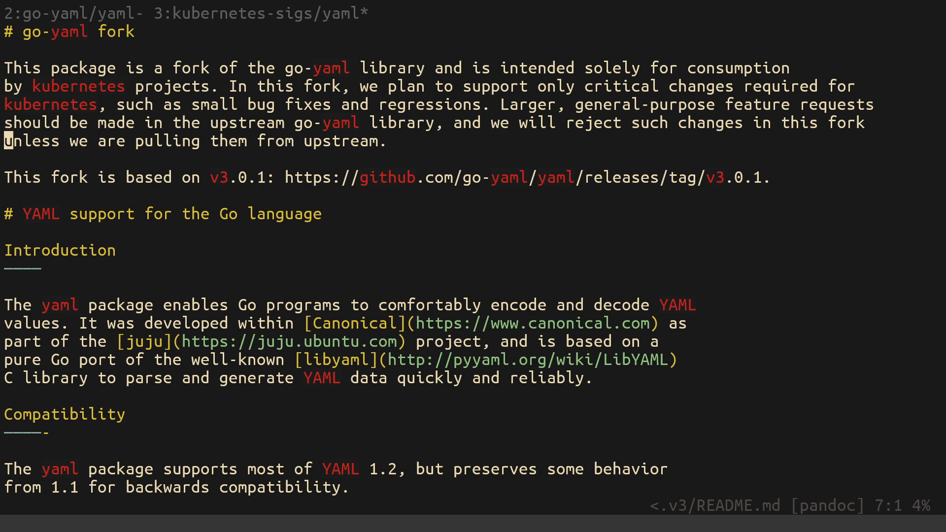
{"action": "key", "text": "j"}
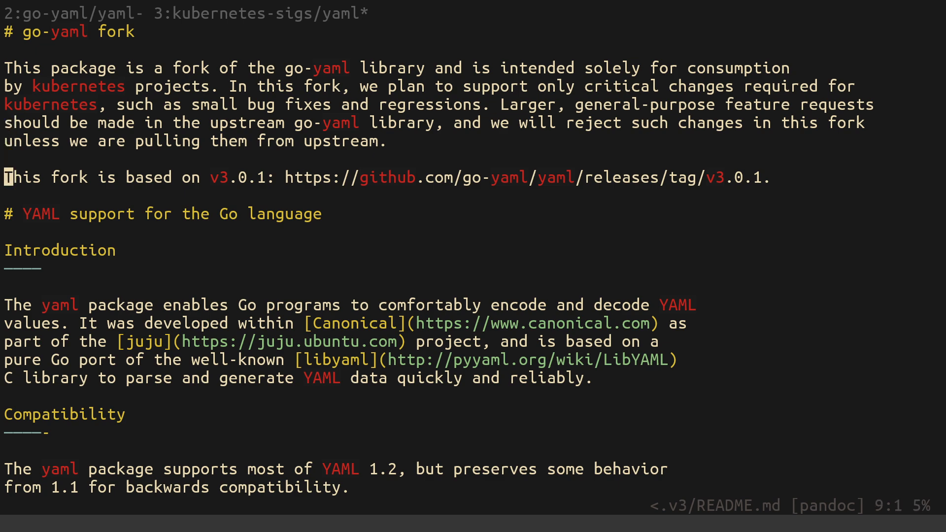